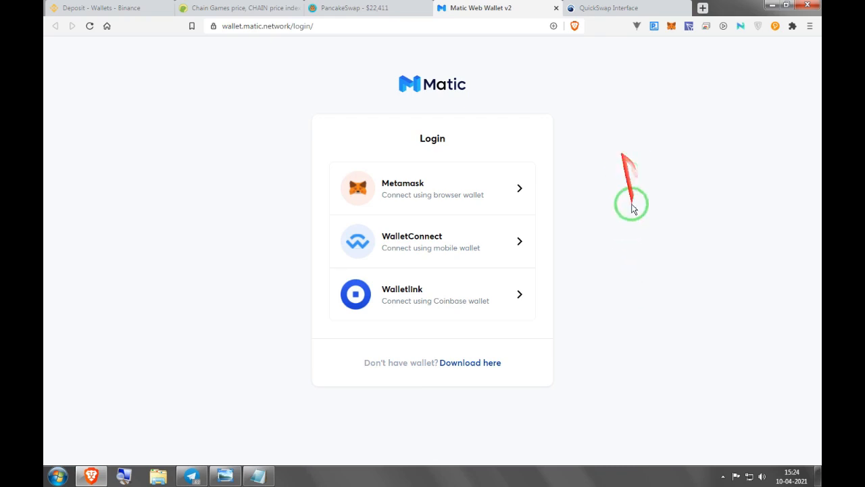
pyautogui.moveTo(563, 146)
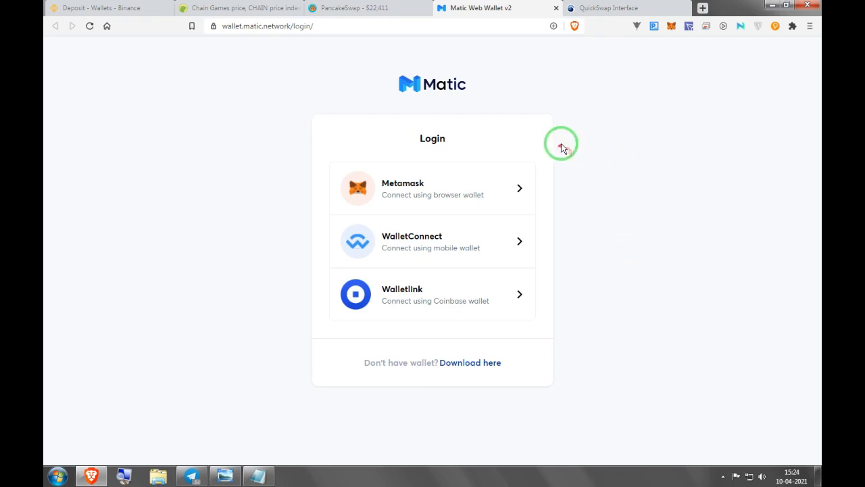
pyautogui.moveTo(179, 132)
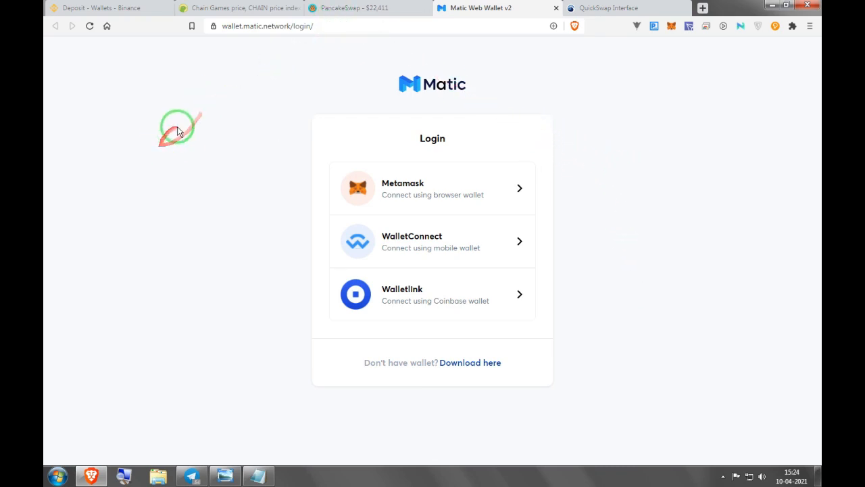
pyautogui.moveTo(215, 128)
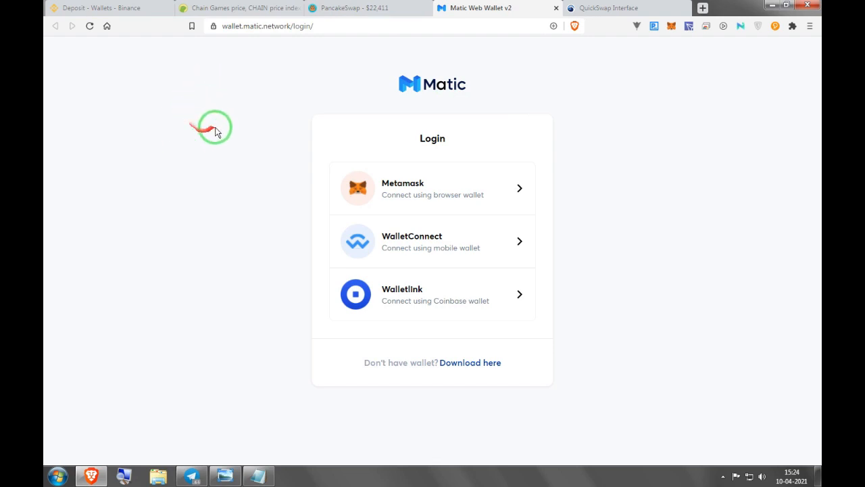
pyautogui.moveTo(235, 133)
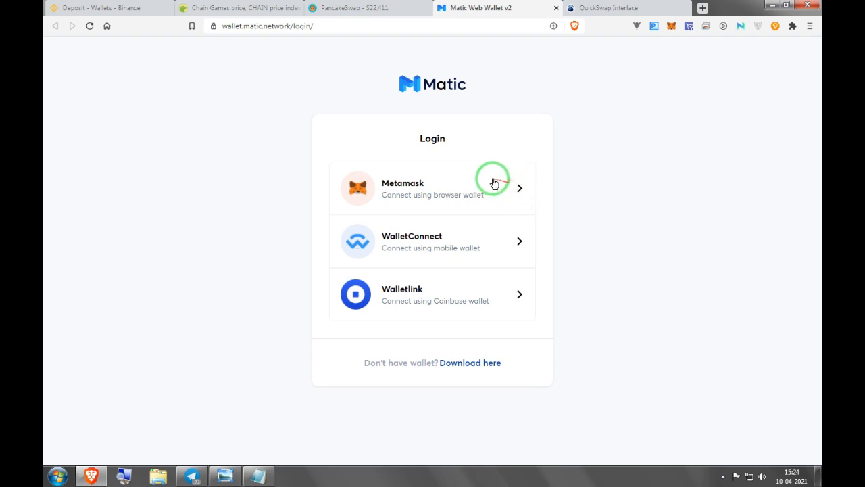
pyautogui.moveTo(468, 198)
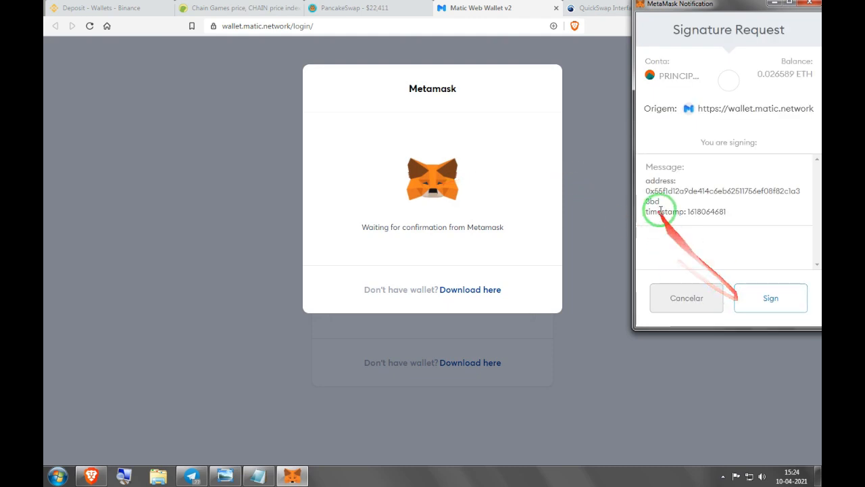
# Sign in via MetaMask, open Matic Bridge with the full Ether balance and browse the token list
pyautogui.click(771, 298)
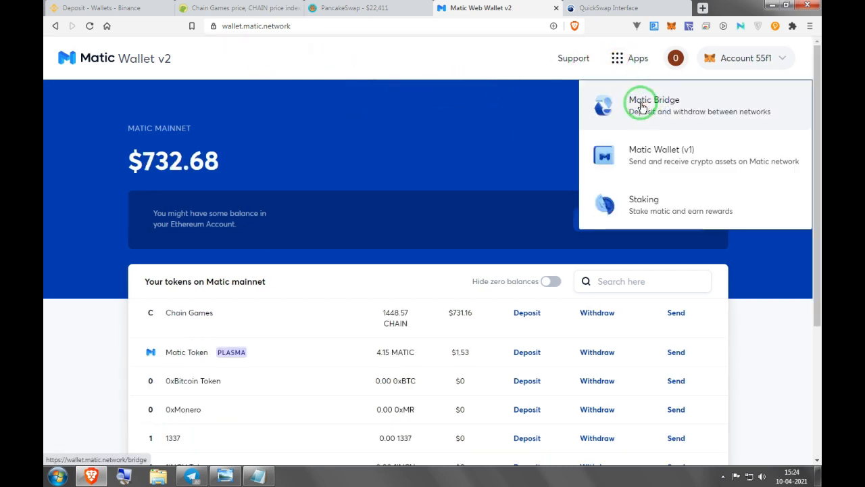
pyautogui.click(652, 99)
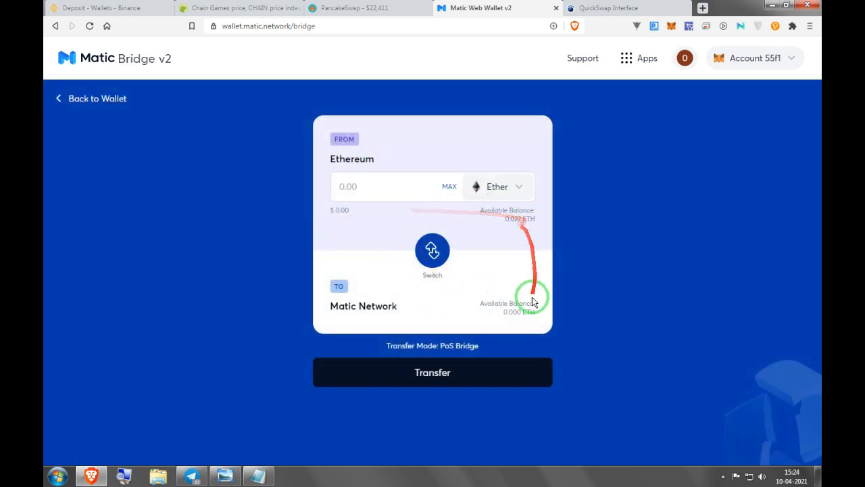
pyautogui.click(449, 187)
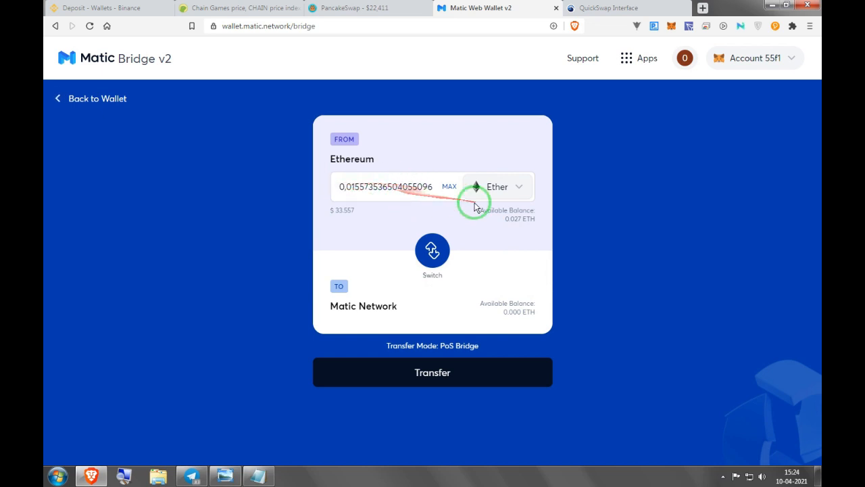
pyautogui.click(498, 186)
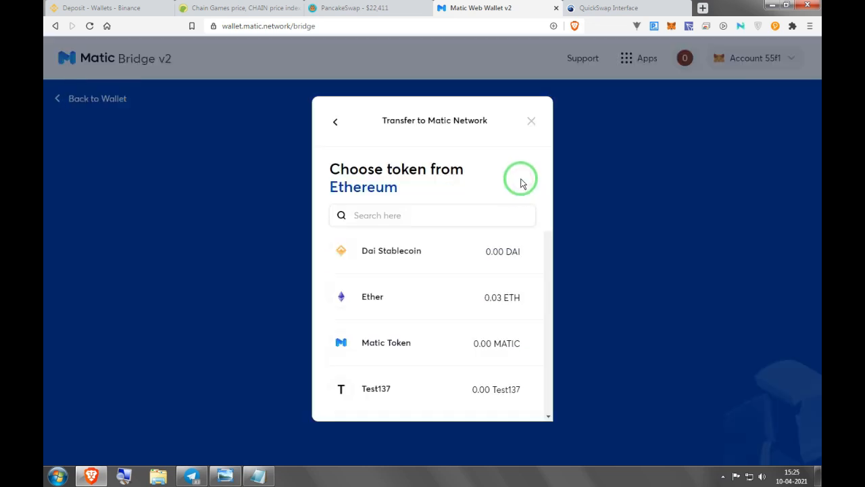
pyautogui.click(373, 296)
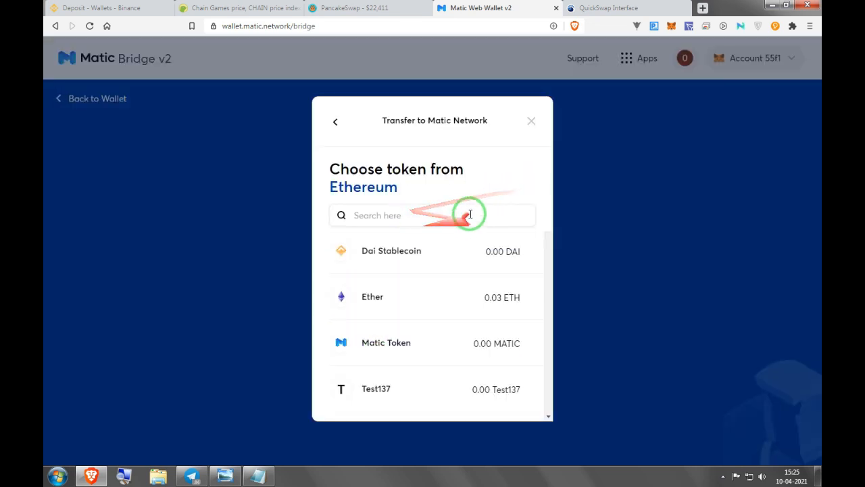
pyautogui.click(373, 296)
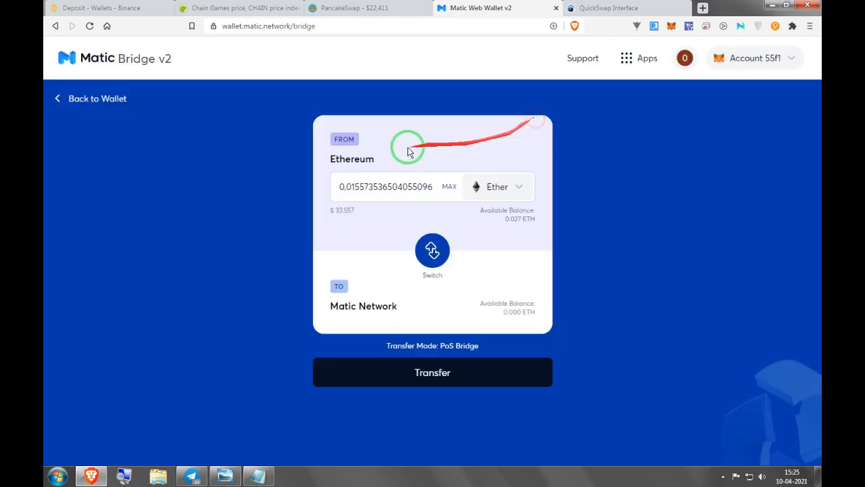
# Switch the transfer direction to Matic Network → Ethereum, listing Plasma balances
pyautogui.click(432, 251)
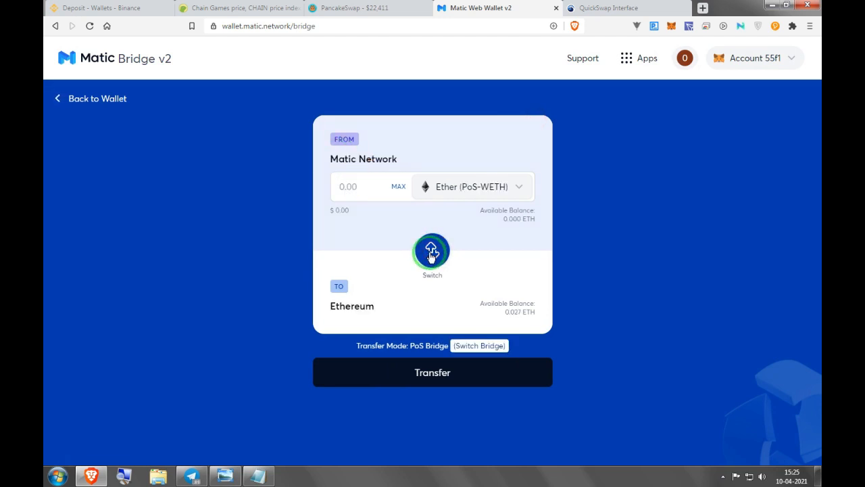
pyautogui.moveTo(465, 164)
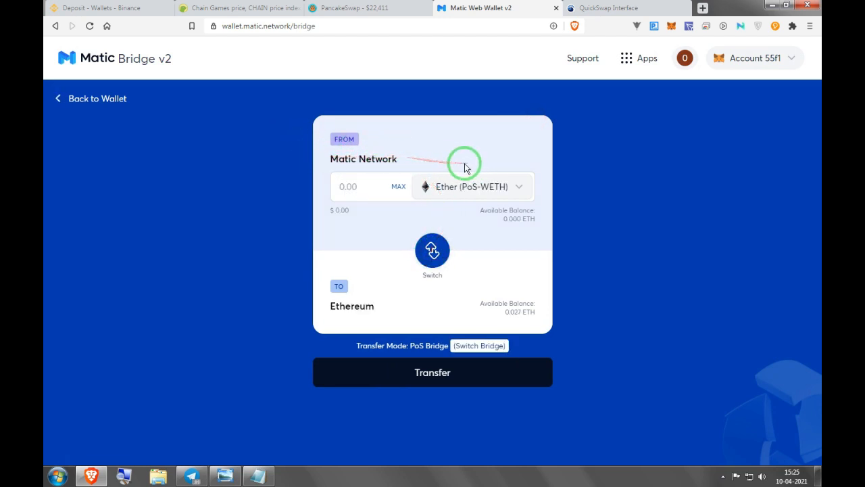
pyautogui.click(432, 250)
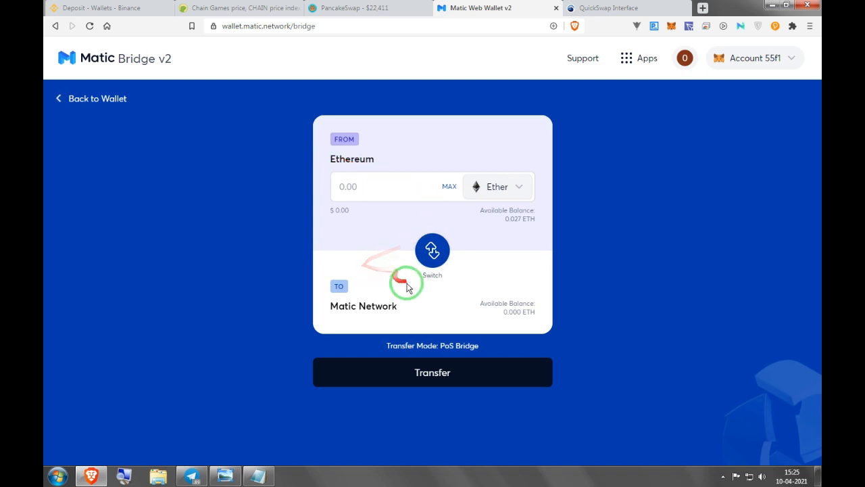
pyautogui.click(432, 250)
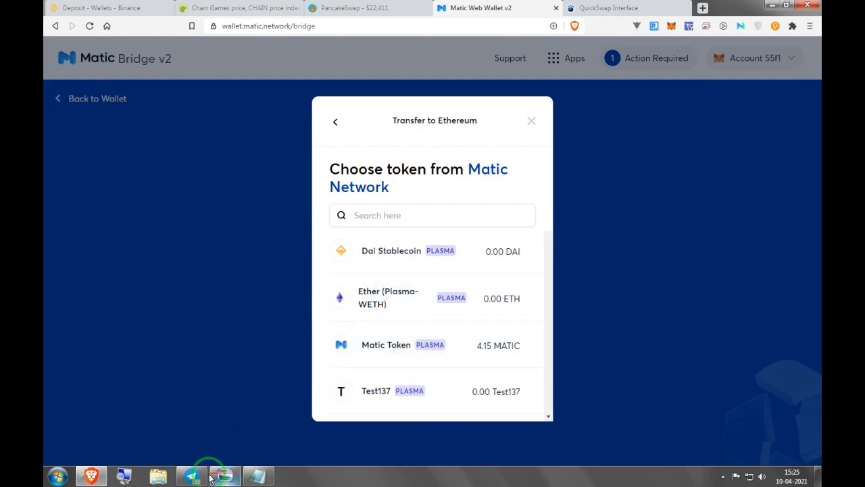
pyautogui.click(191, 476)
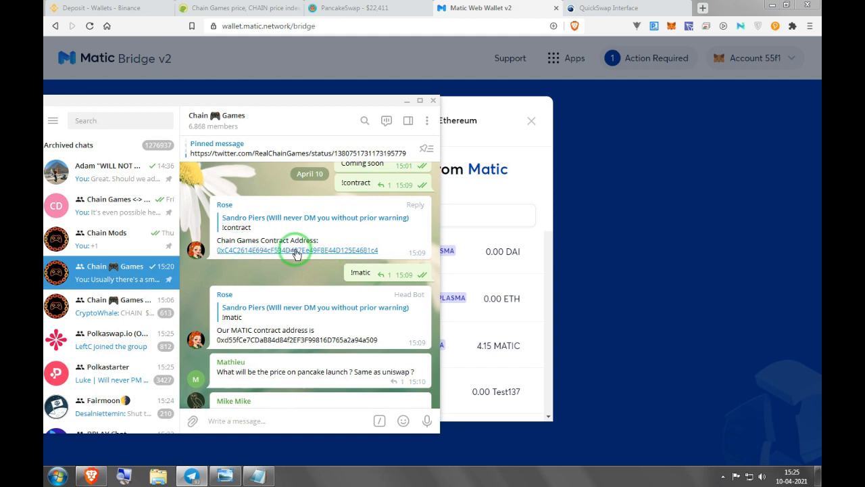
pyautogui.moveTo(235, 253)
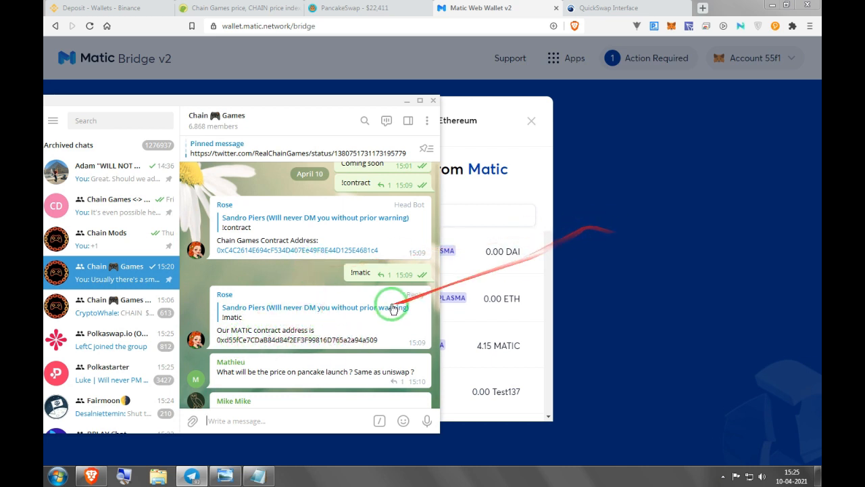
pyautogui.rightClick(393, 308)
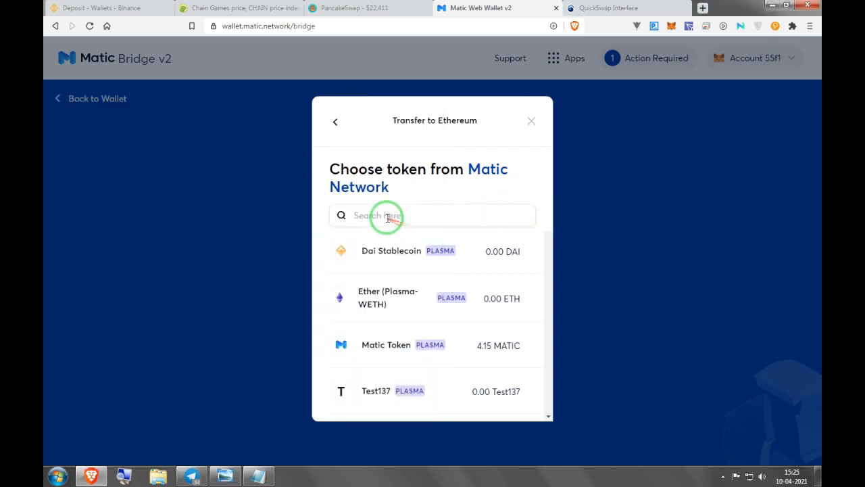
# Search tokens by contract address then 'chain' with no match, and restore Ethereum → Matic Network with Ether
pyautogui.write('CDaB84d84f2EF3F99816D765a2a94a509')
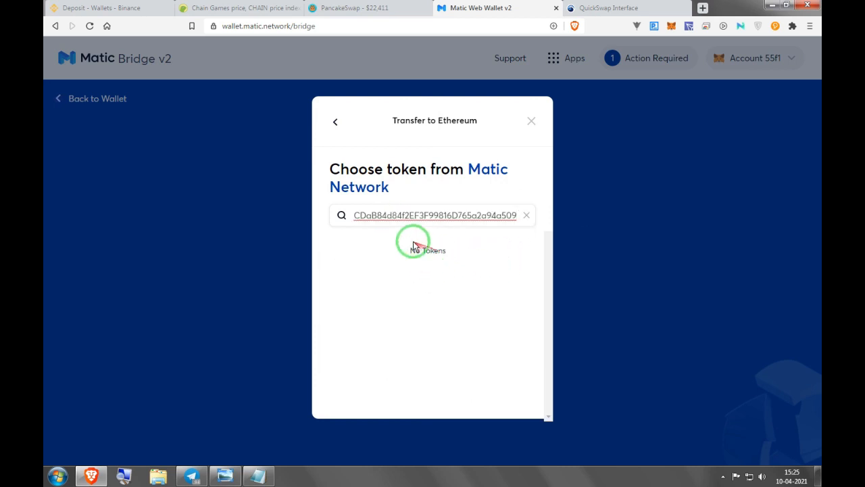
pyautogui.click(526, 215)
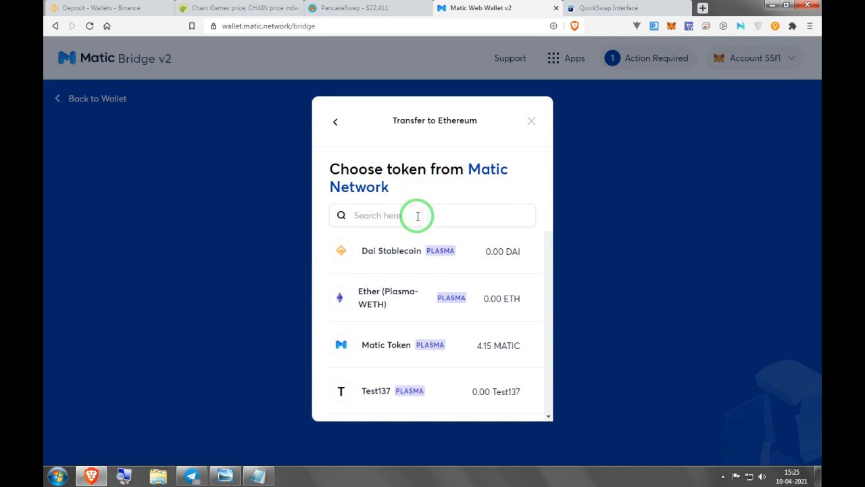
pyautogui.write('chain')
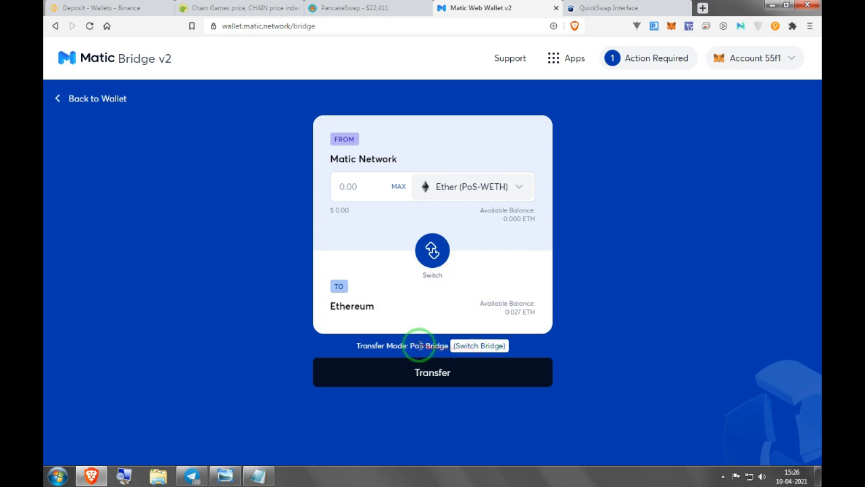
pyautogui.moveTo(418, 127)
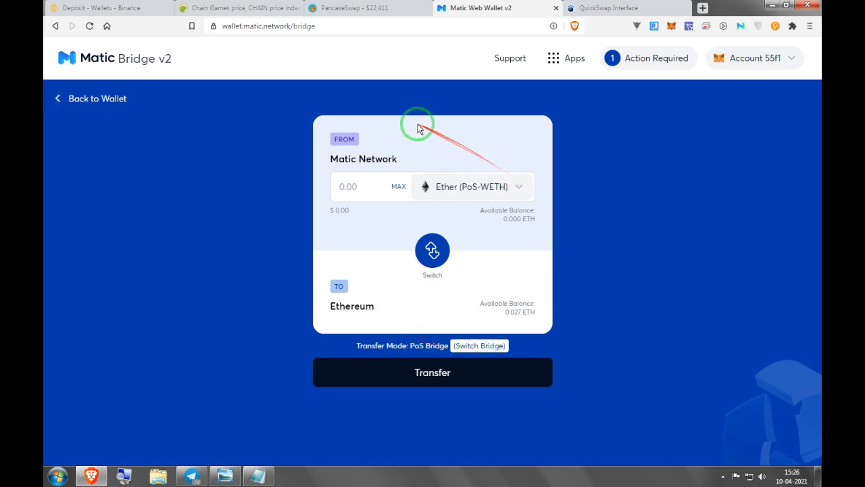
pyautogui.moveTo(387, 261)
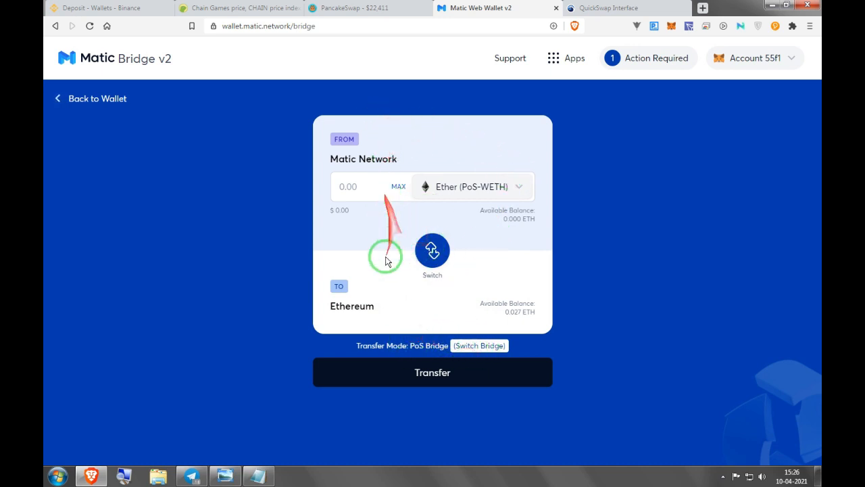
pyautogui.click(432, 251)
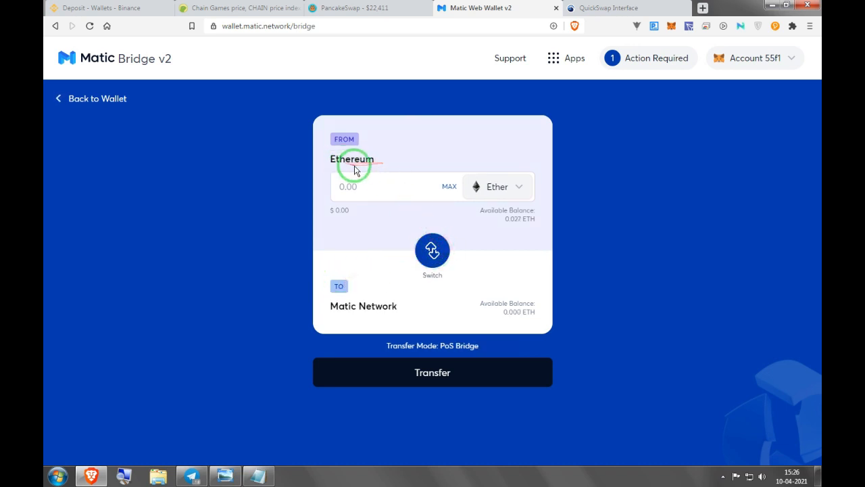
# In QuickSwap, import the Chain Games token after its risk warning so the swap goes MATIC → CHAIN
pyautogui.click(612, 7)
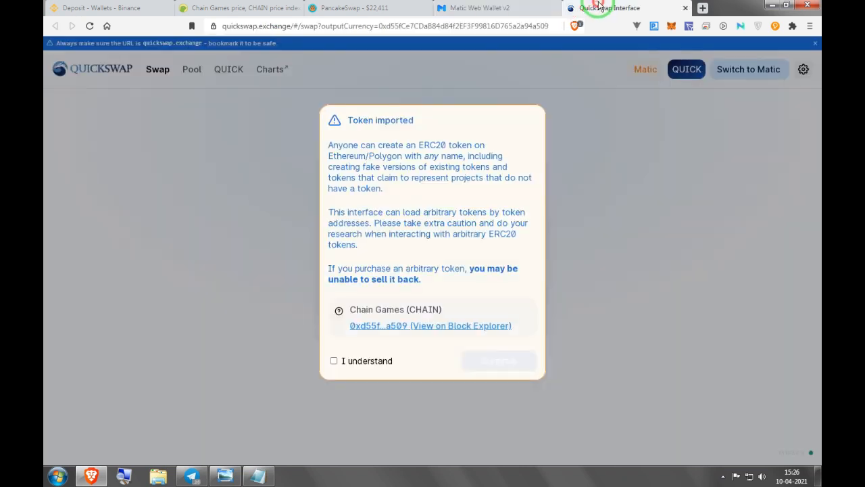
pyautogui.moveTo(641, 161)
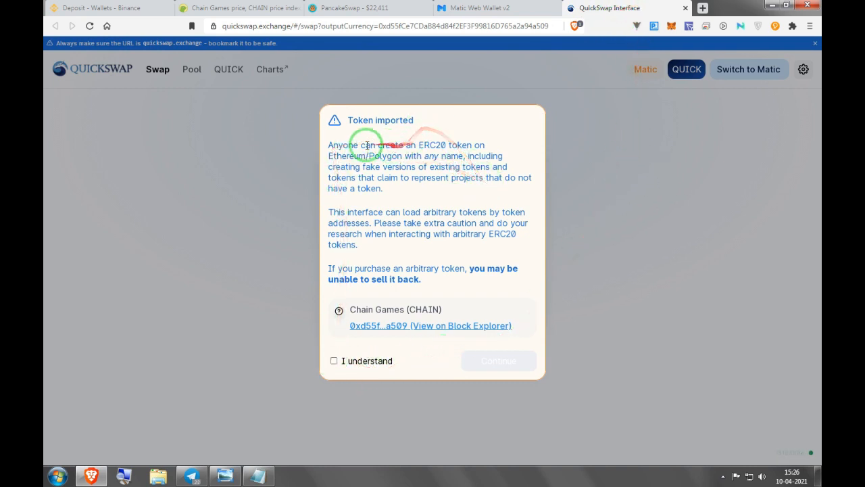
pyautogui.moveTo(378, 238)
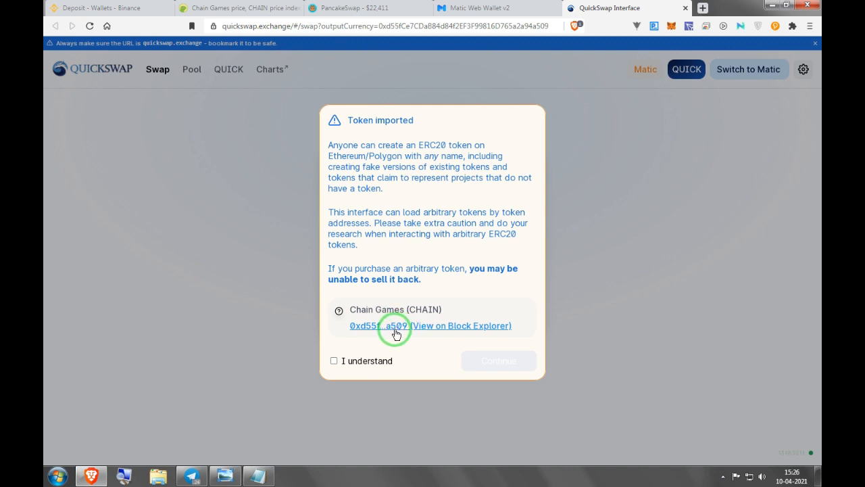
pyautogui.moveTo(199, 469)
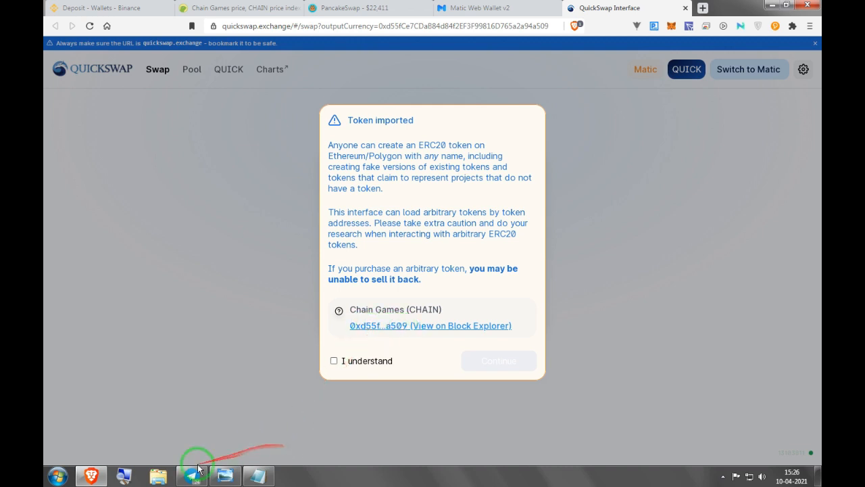
pyautogui.click(192, 476)
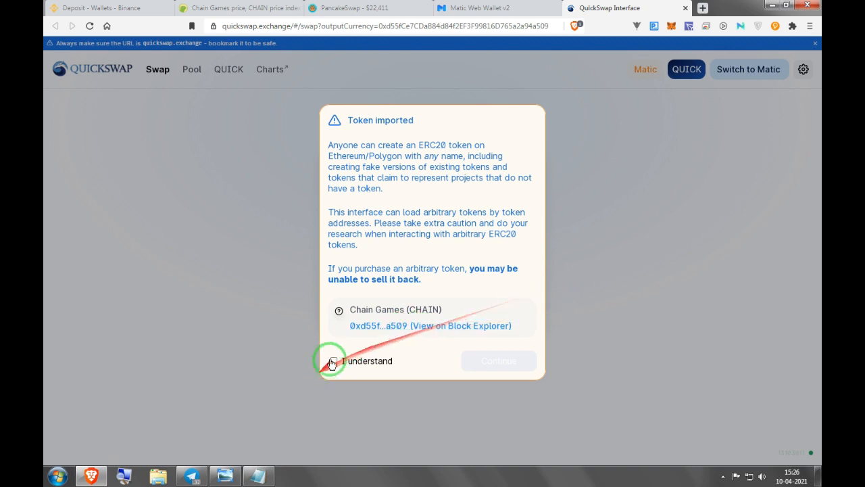
pyautogui.click(333, 360)
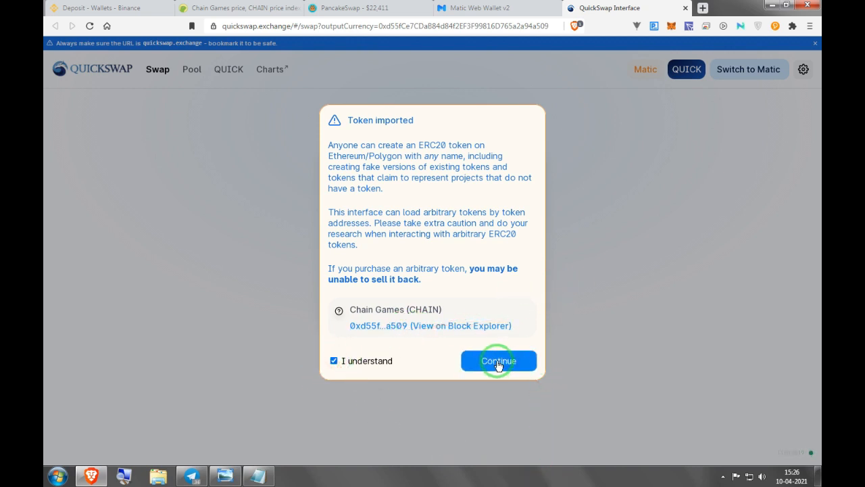
pyautogui.click(499, 360)
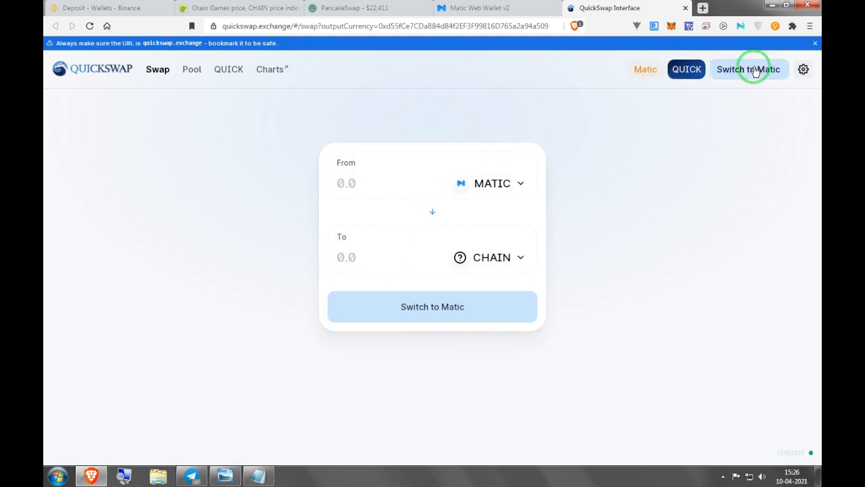
pyautogui.moveTo(737, 69)
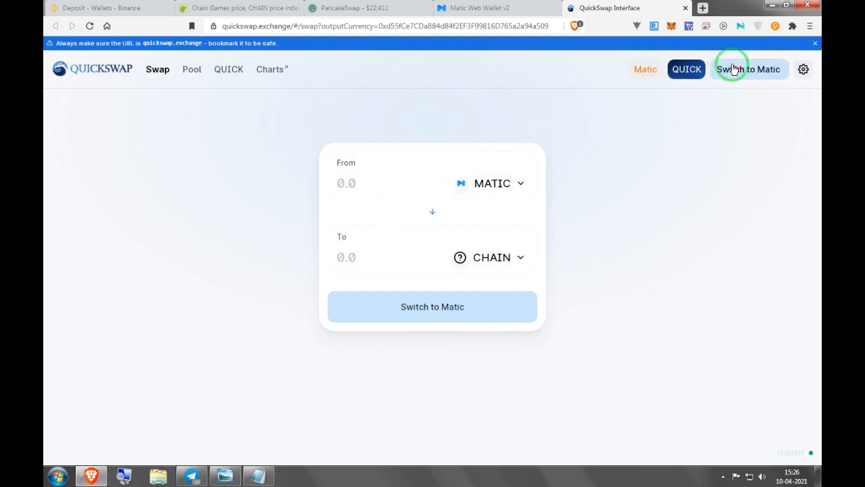
# Switch MetaMask to Matic Mainnet so QuickSwap shows 4.14705 MATIC and 1448.57 CHAIN
pyautogui.click(671, 25)
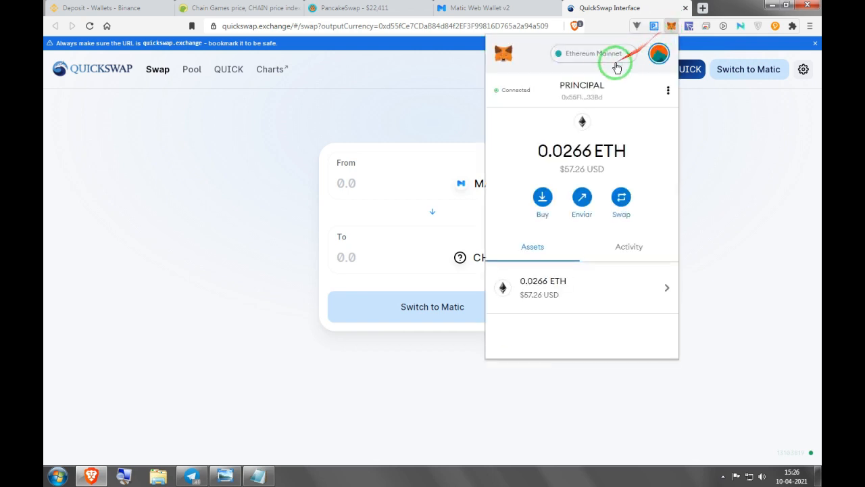
pyautogui.click(593, 53)
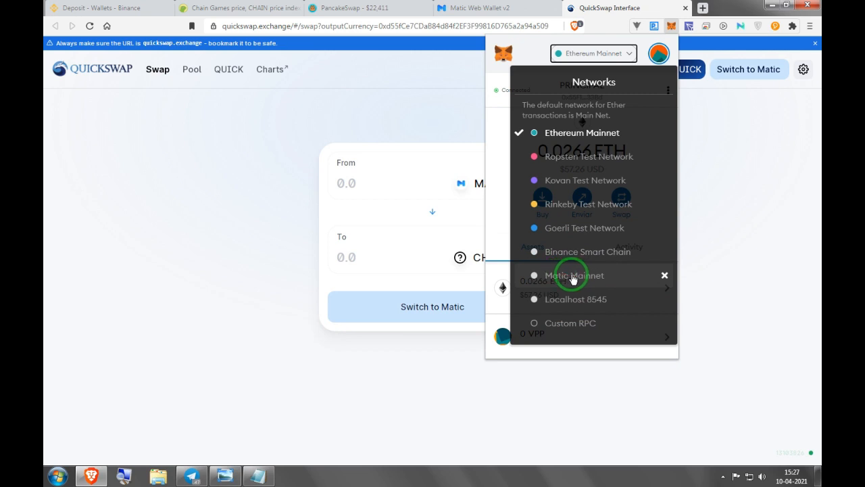
pyautogui.moveTo(570, 309)
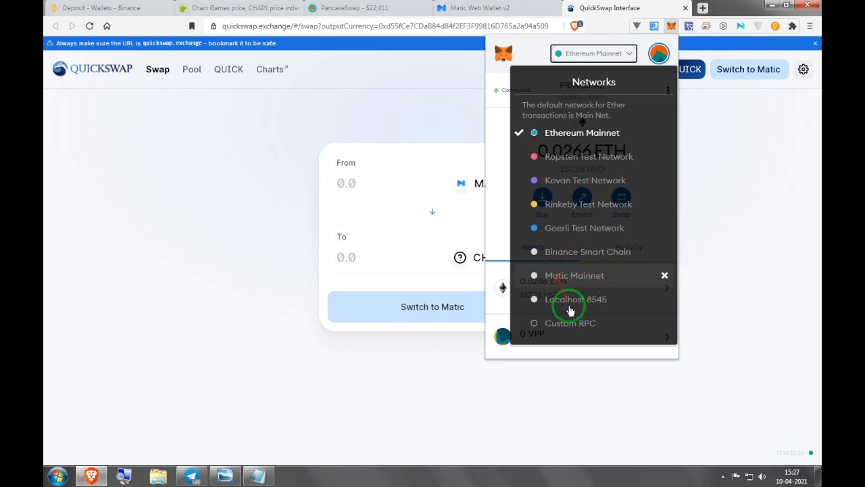
pyautogui.click(574, 275)
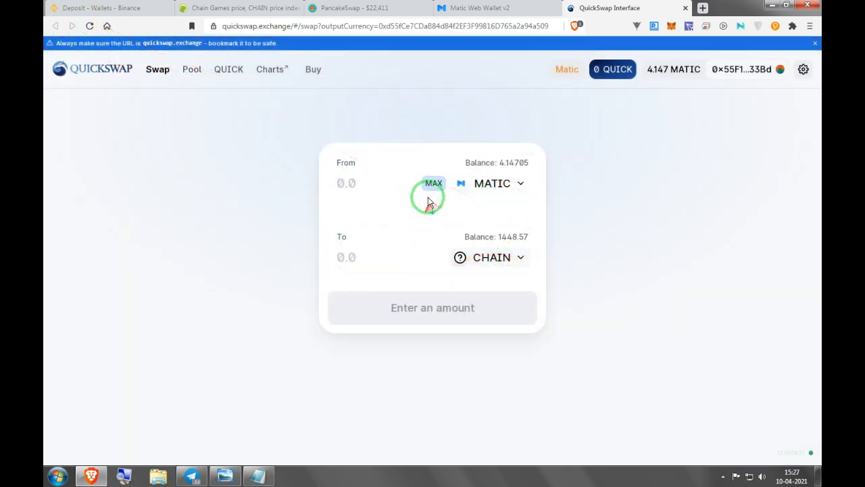
# Enter the maximum MATIC balance to swap, estimating about 3.06073 CHAIN
pyautogui.click(433, 183)
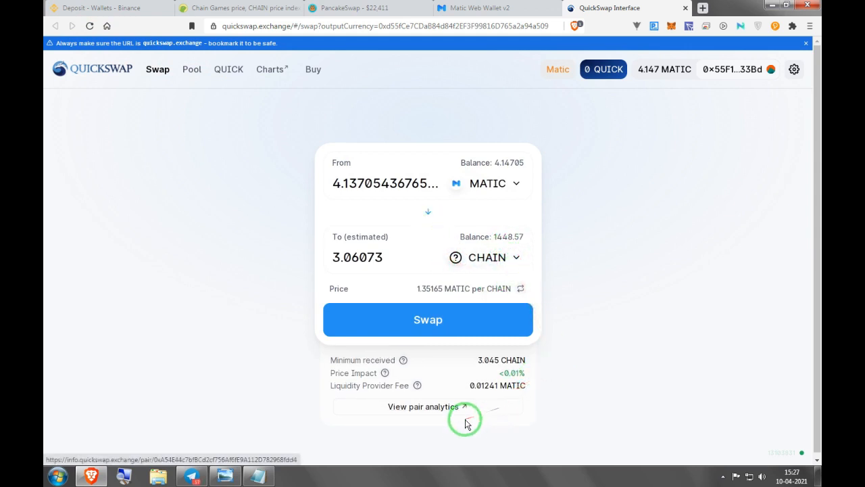
pyautogui.moveTo(213, 129)
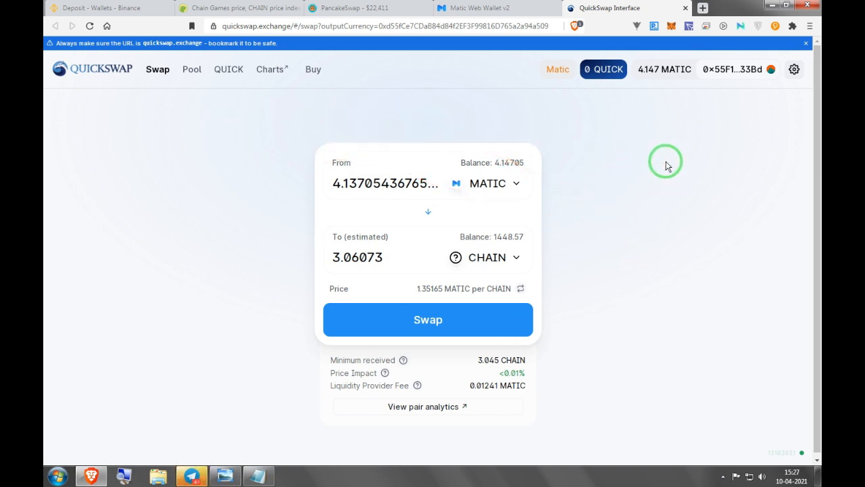
pyautogui.moveTo(615, 169)
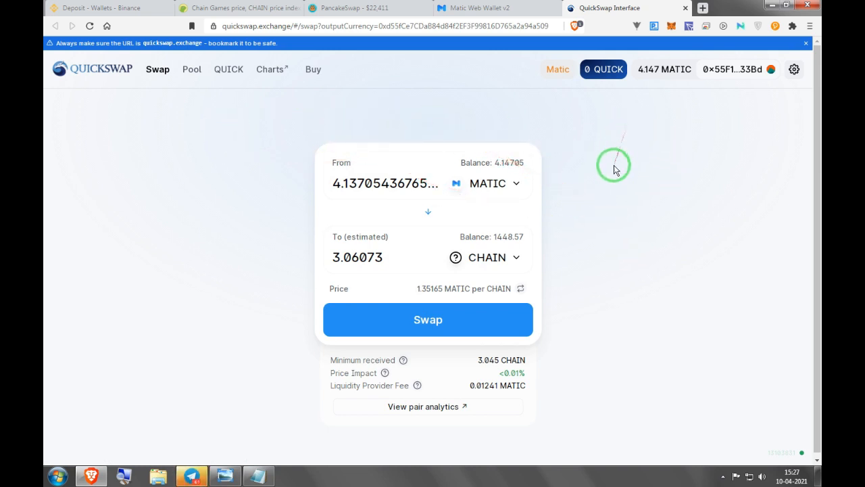
pyautogui.moveTo(564, 206)
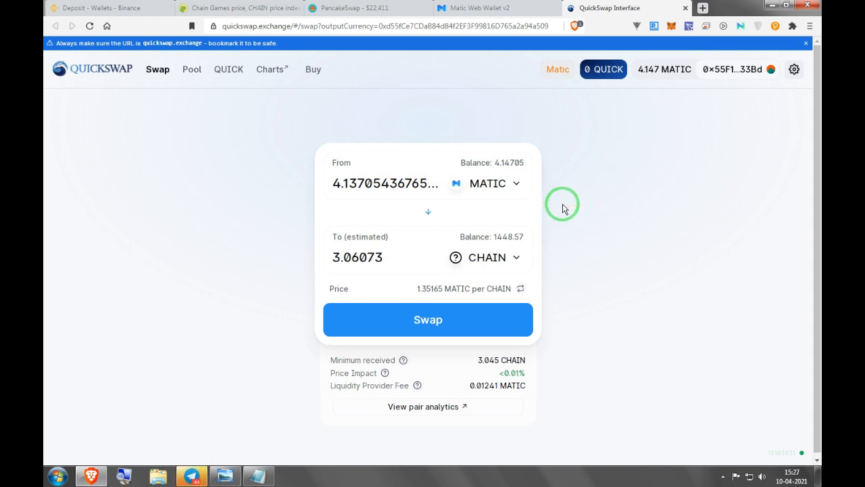
pyautogui.moveTo(566, 208)
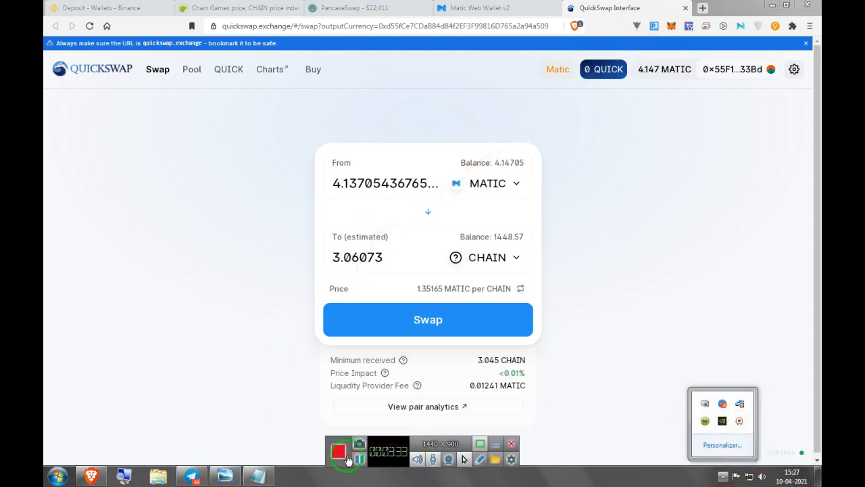
# Switch to the PancakeSwap exchange showing 111 FAIRMOON for 0.00115879 BNB at 4% slippage
pyautogui.click(365, 7)
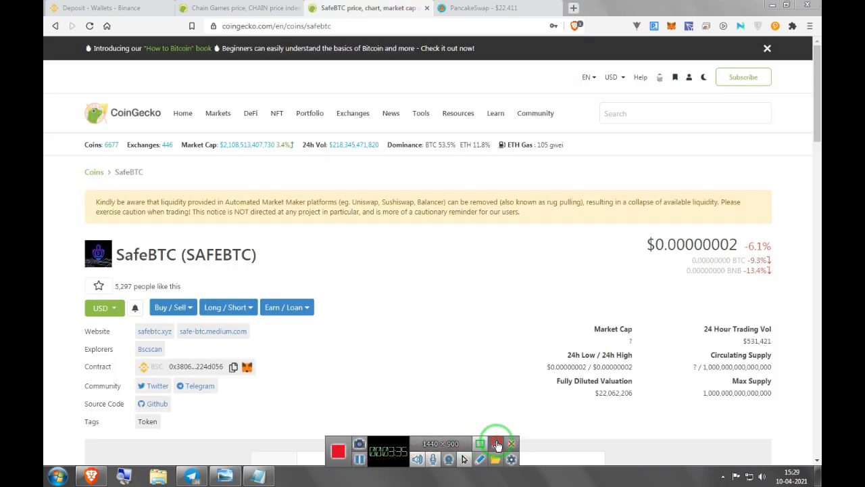
pyautogui.click(480, 8)
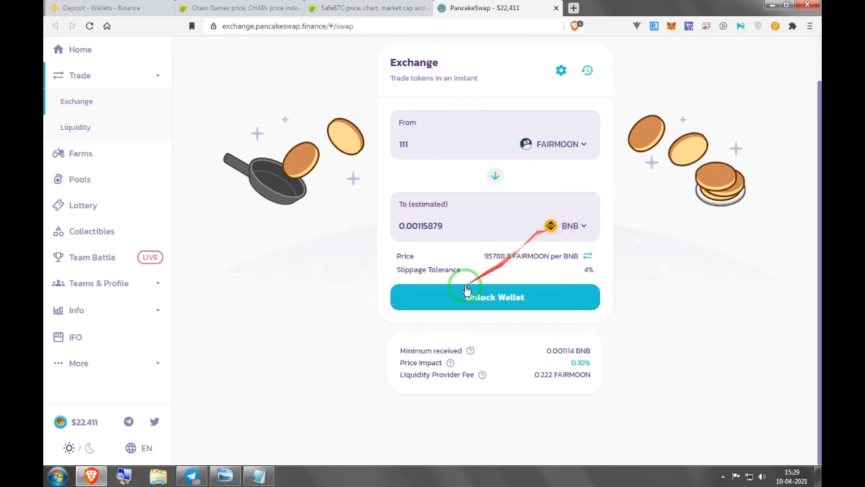
pyautogui.moveTo(283, 295)
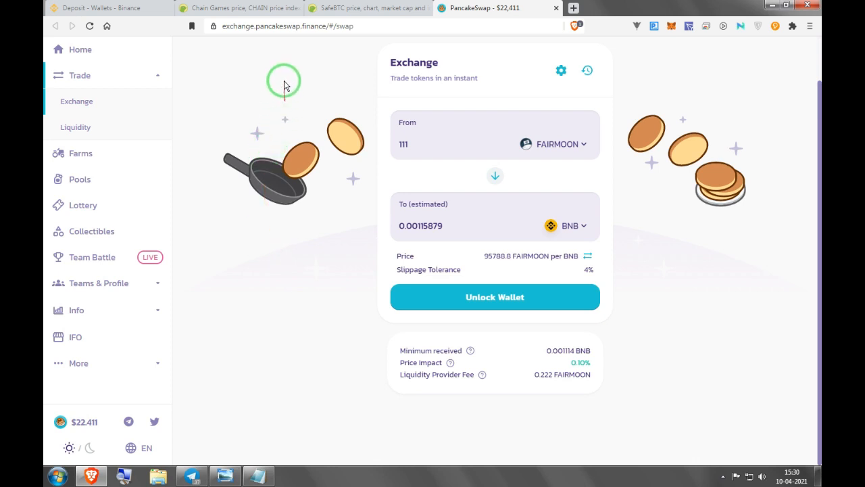
pyautogui.moveTo(284, 61)
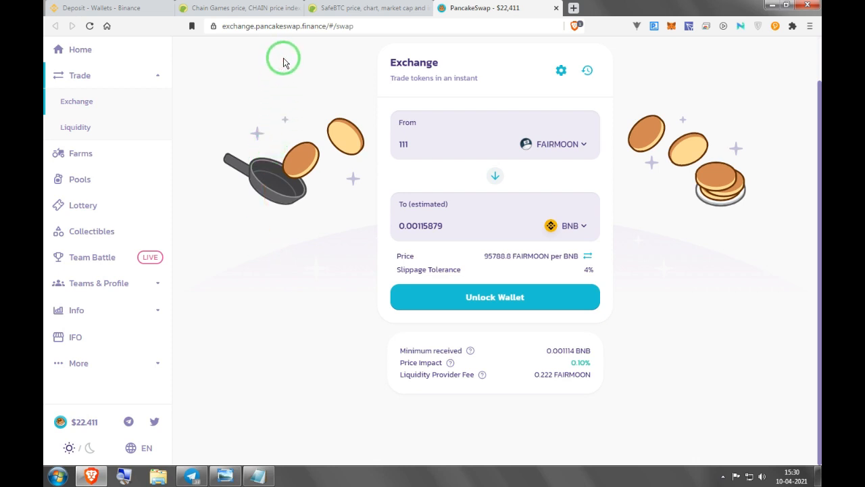
pyautogui.moveTo(296, 53)
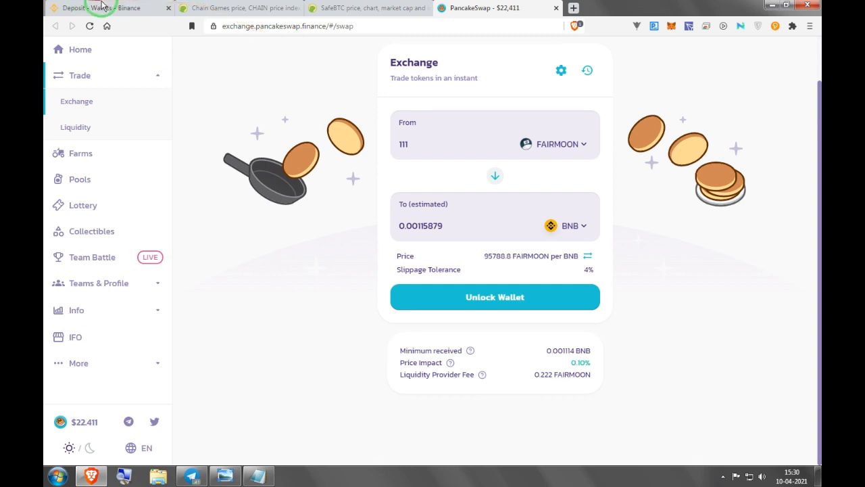
# In Binance Fiat and Spot, show the ETH deposit address on the ERC20 network
pyautogui.click(102, 7)
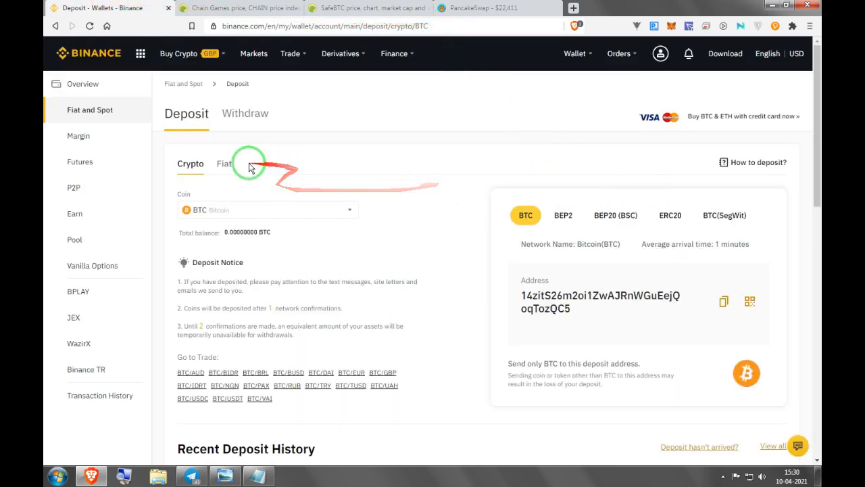
pyautogui.click(90, 109)
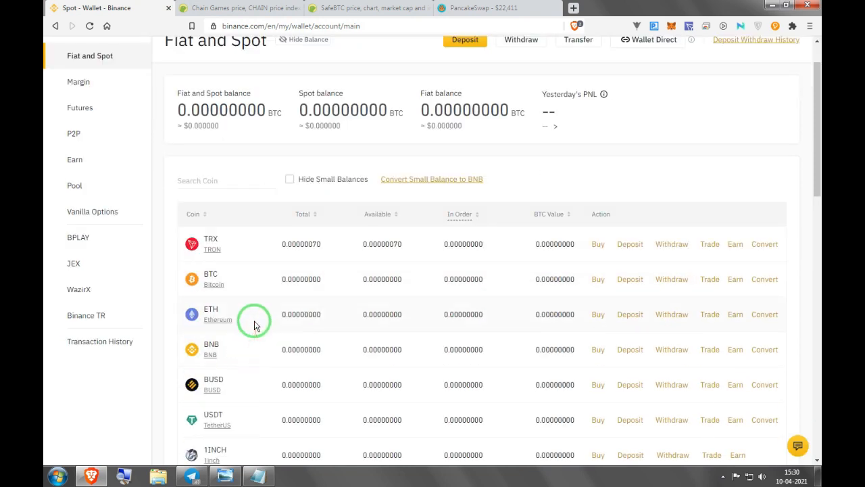
pyautogui.click(630, 313)
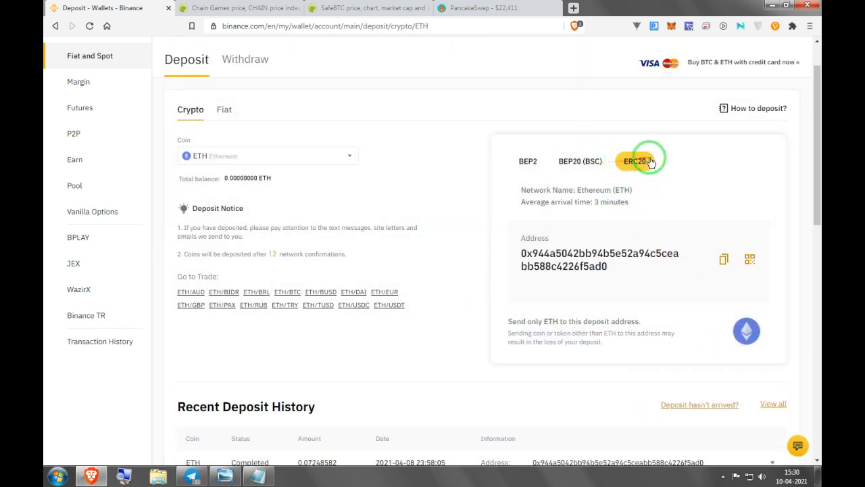
pyautogui.click(723, 260)
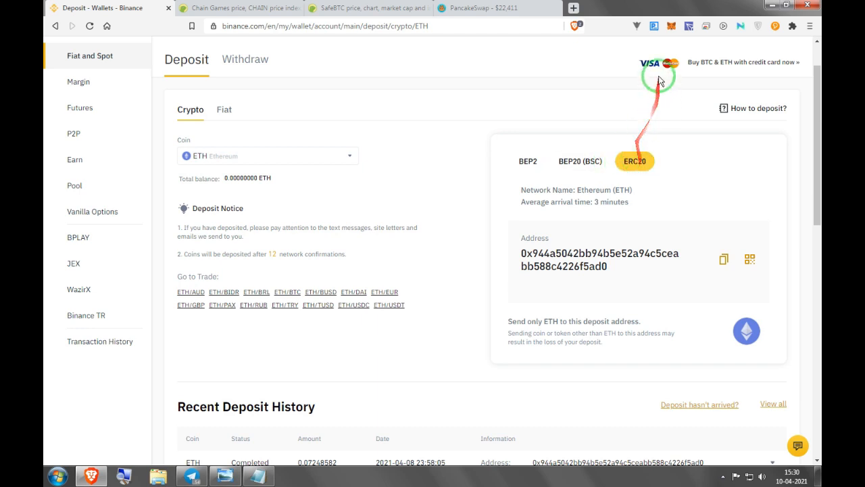
# Switch MetaMask back to Ethereum Mainnet and start sending ETH to the Binance address
pyautogui.click(671, 26)
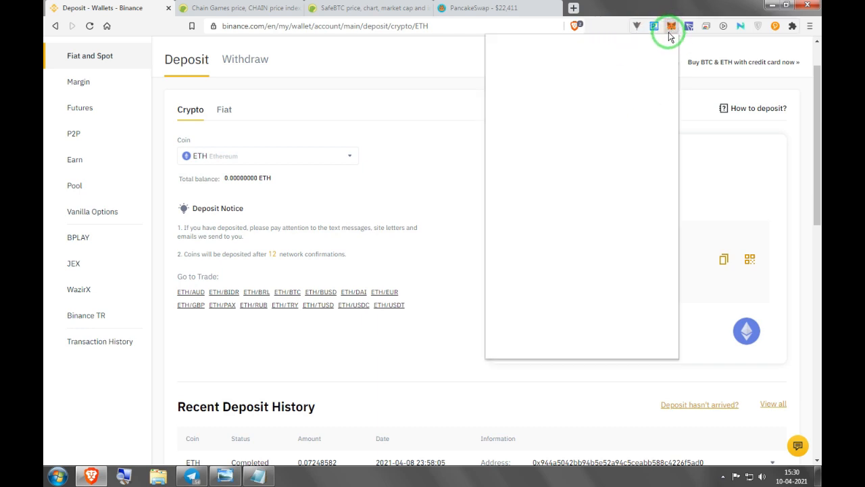
pyautogui.click(672, 26)
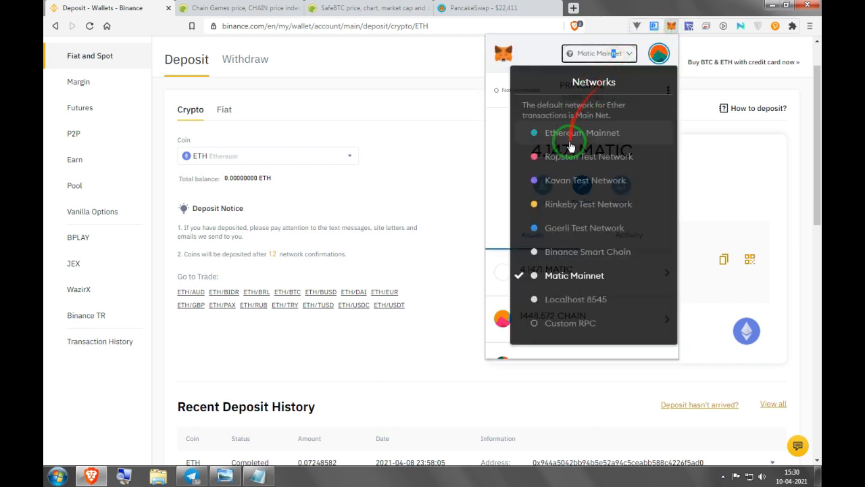
pyautogui.click(584, 133)
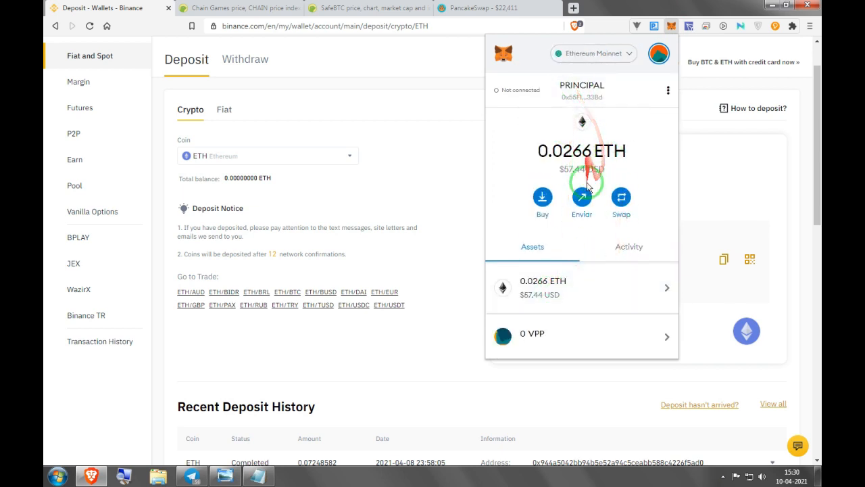
pyautogui.click(582, 201)
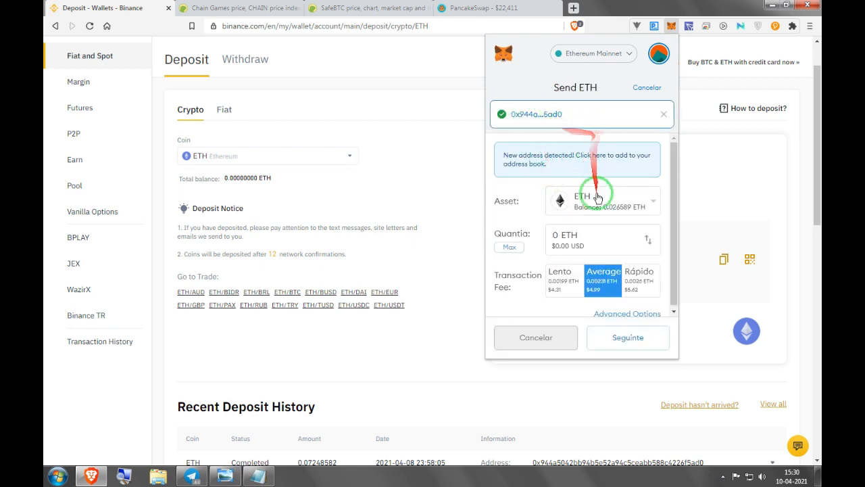
pyautogui.moveTo(453, 276)
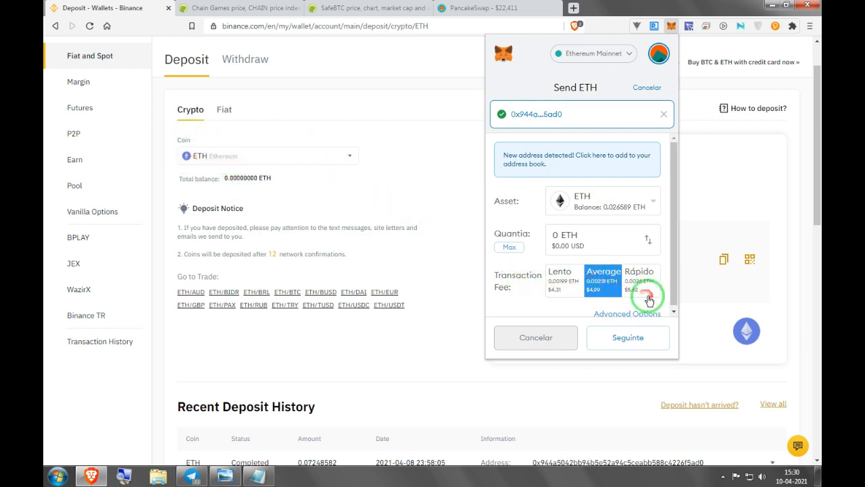
# Choose the Rápido (fastest) fee and set the ETH amount to send
pyautogui.click(640, 280)
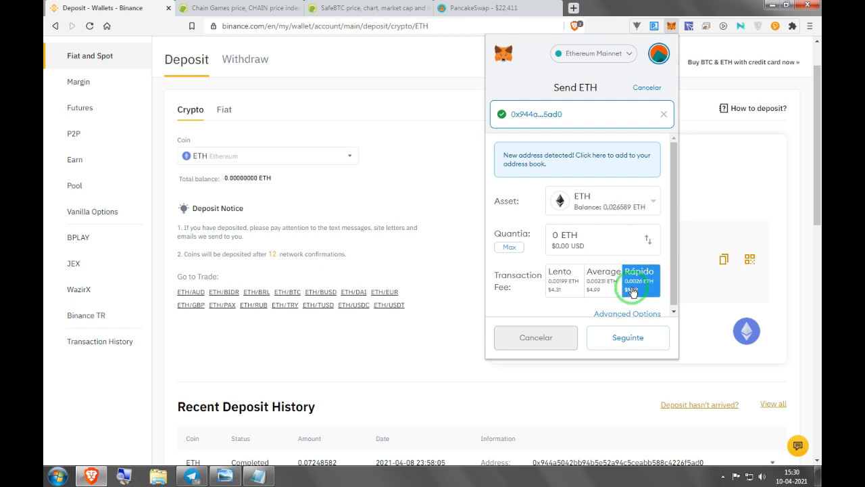
pyautogui.click(640, 281)
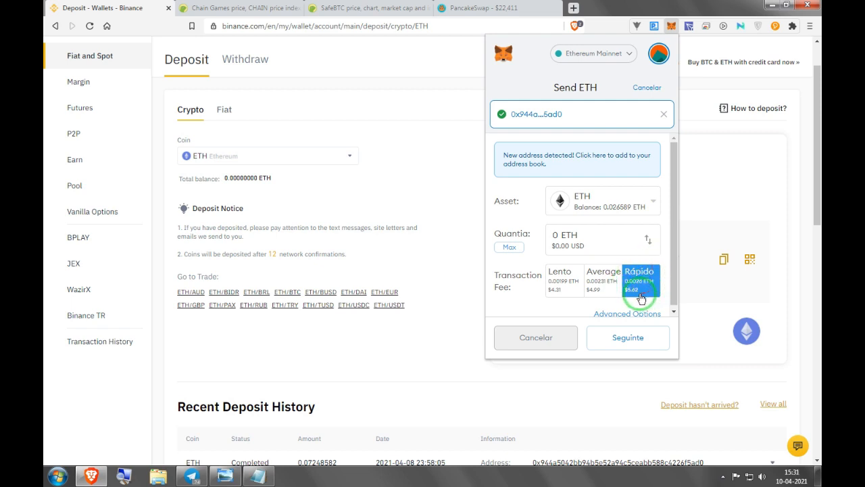
pyautogui.click(636, 280)
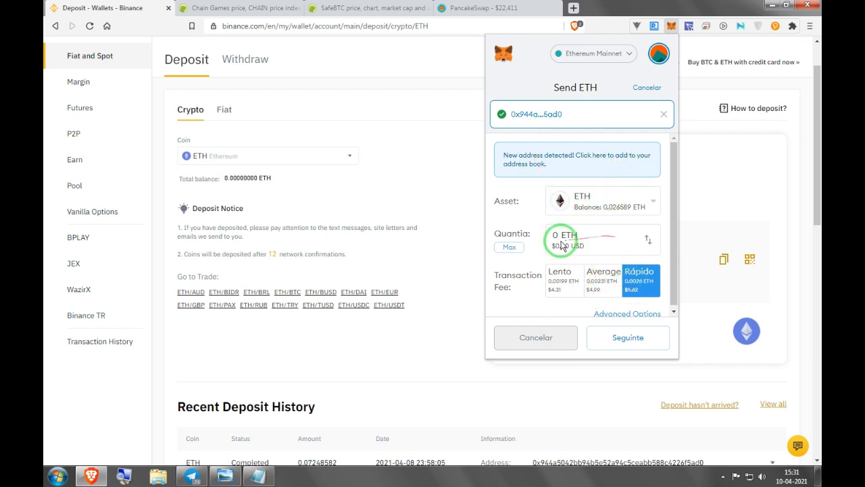
pyautogui.click(509, 246)
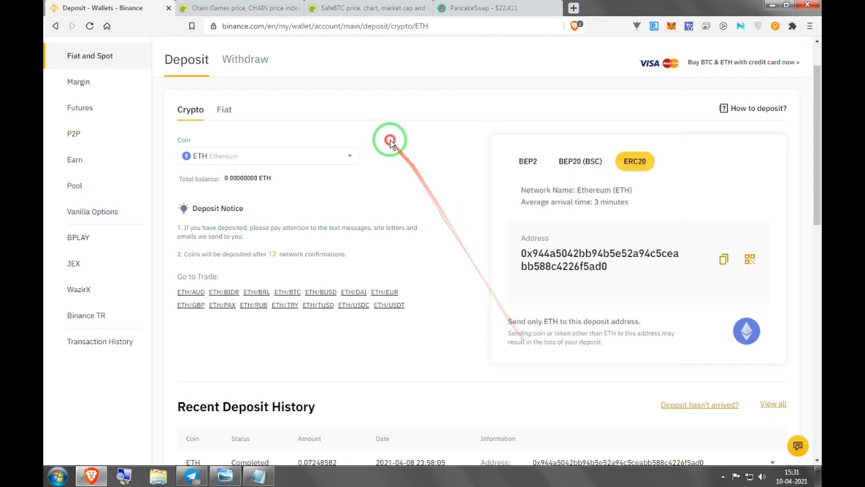
pyautogui.moveTo(79, 103)
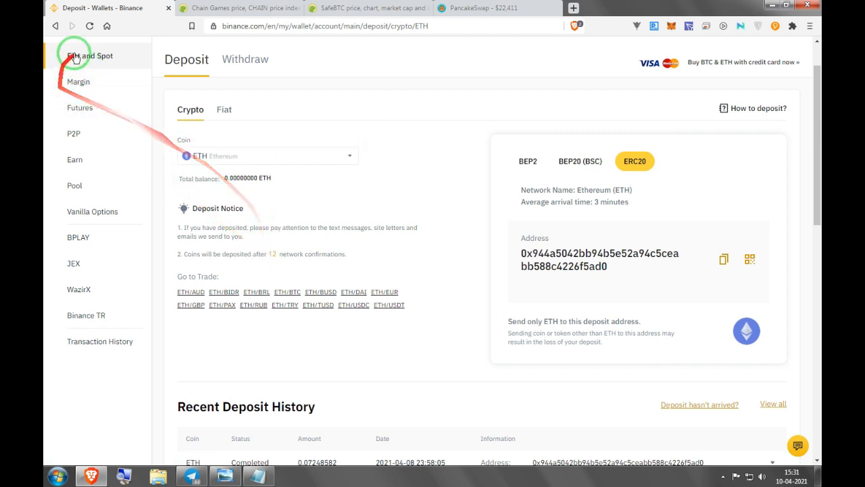
# From the spot wallet's ETH row, open the ETH/BTC trading page
pyautogui.click(90, 55)
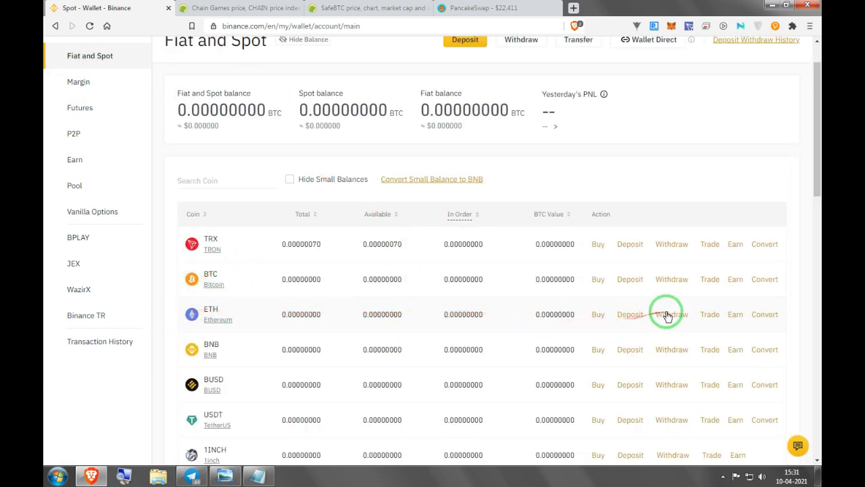
pyautogui.moveTo(710, 315)
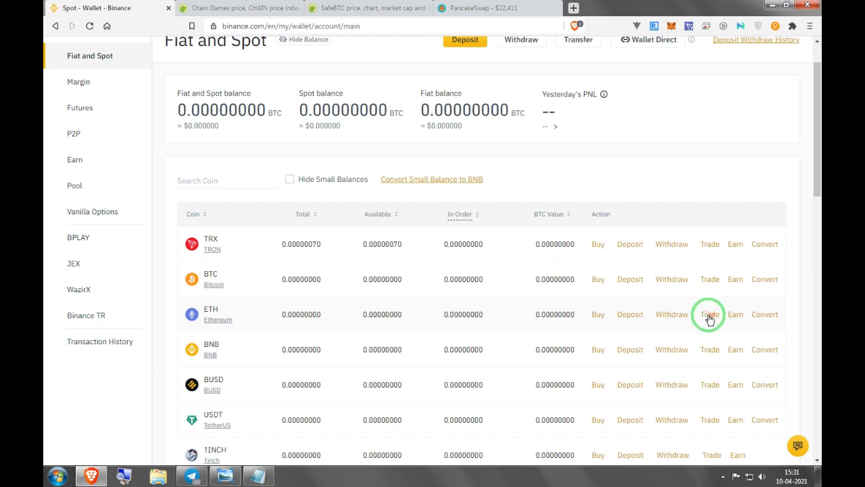
pyautogui.click(709, 314)
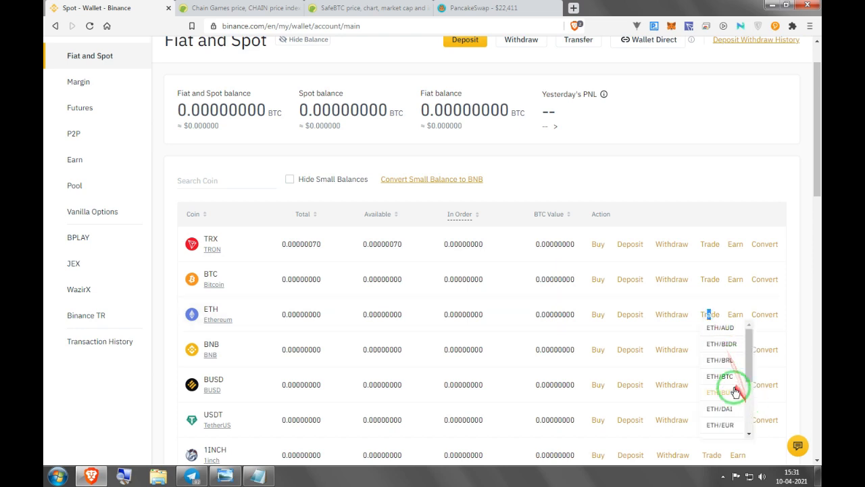
pyautogui.click(720, 376)
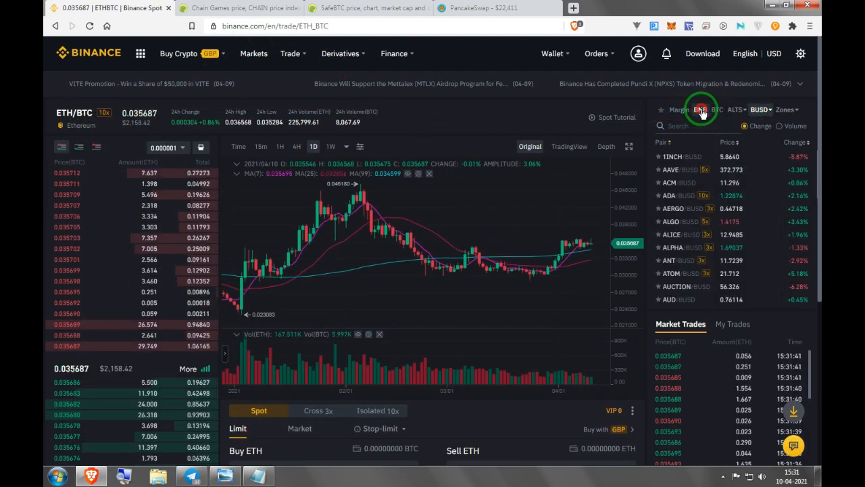
# Filter the ETH market pair list to 'bnb' and open the BNB/ETH spot trading page
pyautogui.click(701, 109)
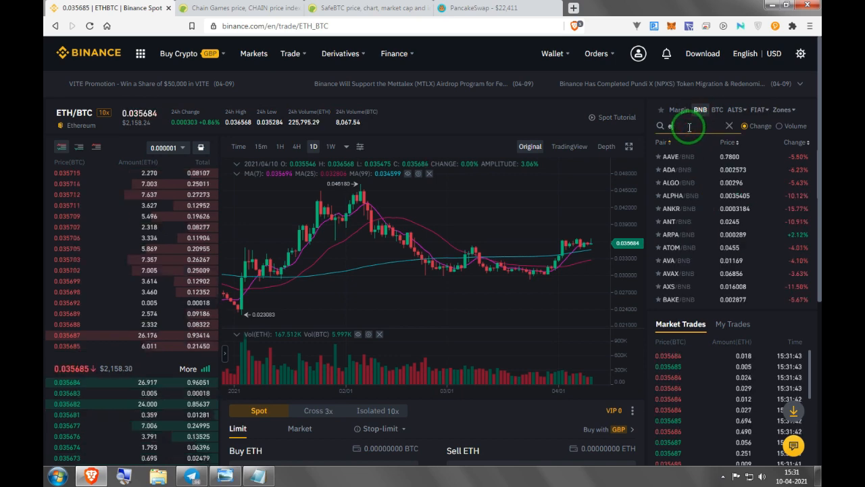
pyautogui.click(676, 156)
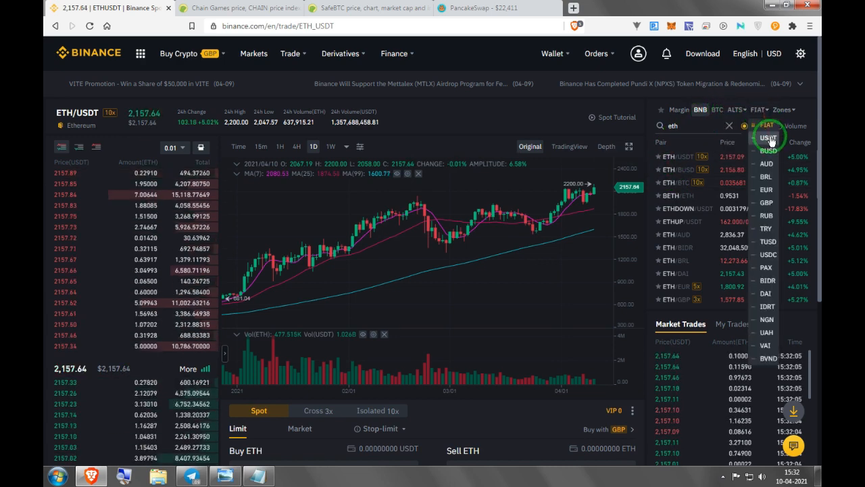
pyautogui.click(736, 109)
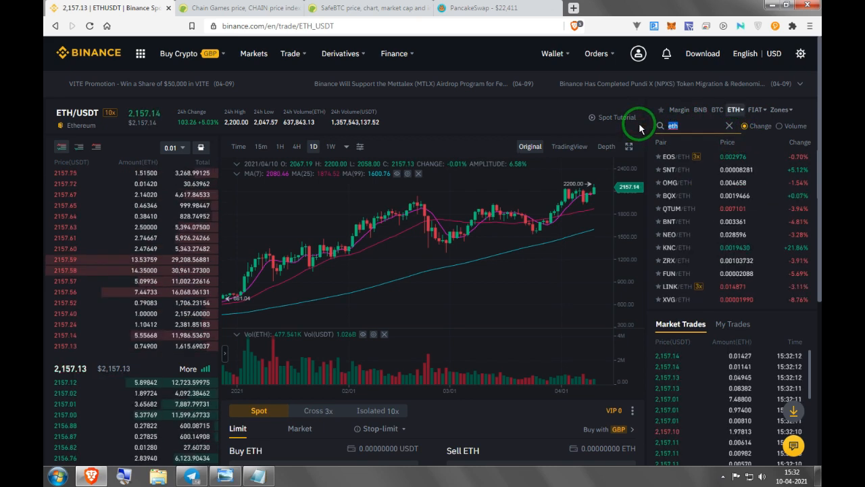
pyautogui.write('bnb')
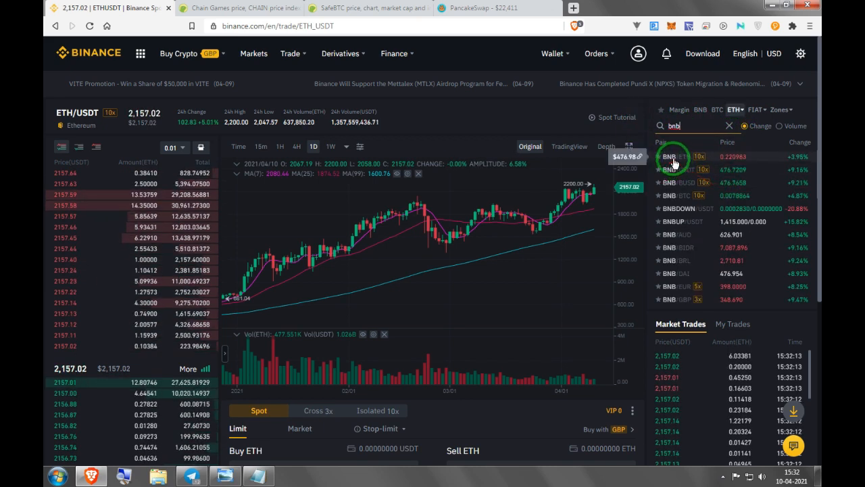
pyautogui.click(670, 156)
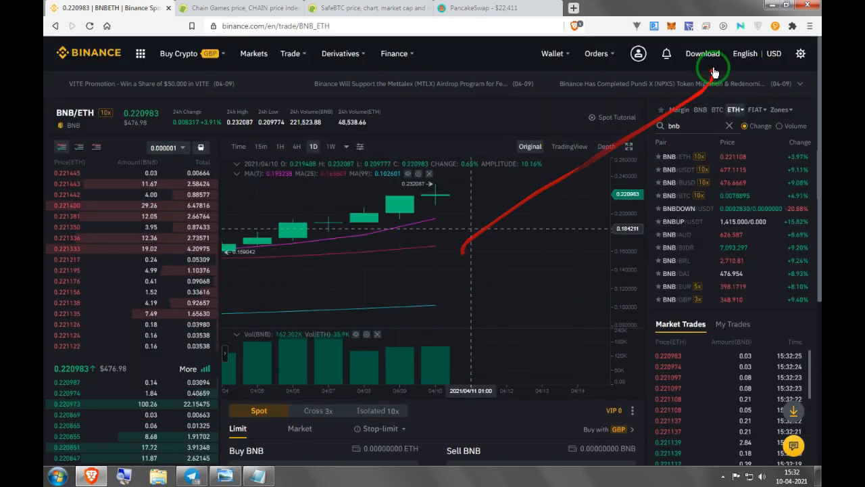
# Start a BNB withdrawal from the Fiat and Spot wallet over Binance Smart Chain
pyautogui.click(553, 54)
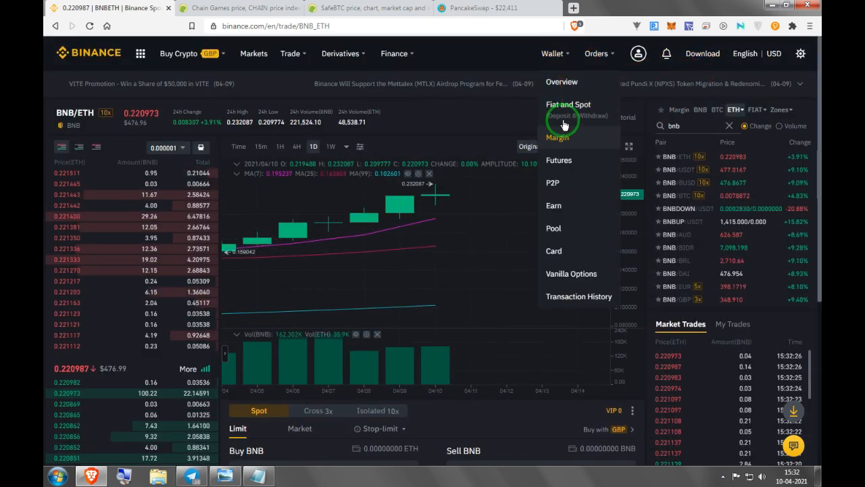
pyautogui.click(568, 104)
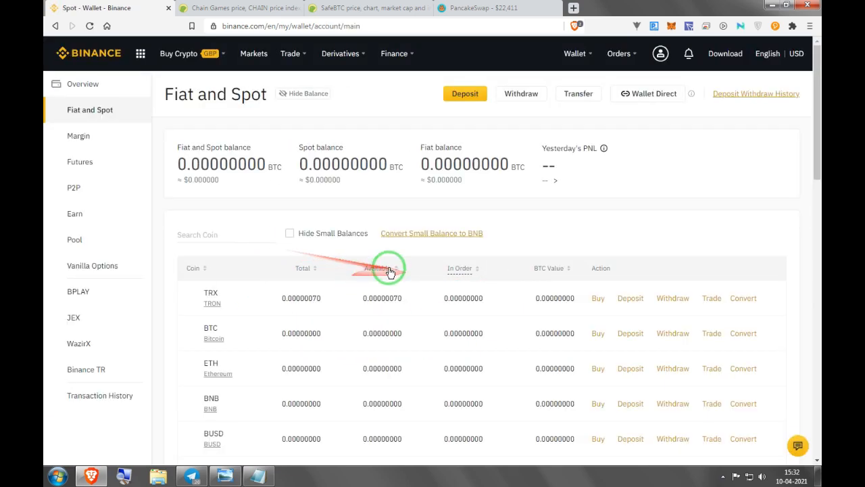
pyautogui.scroll(-3)
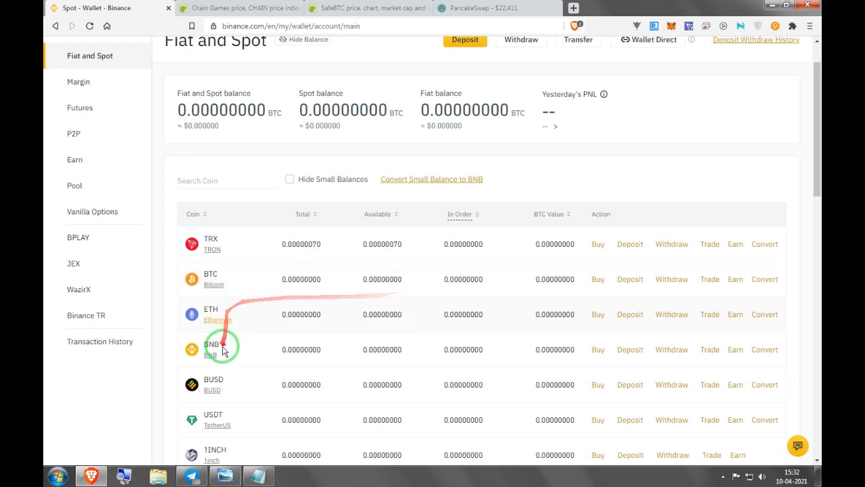
pyautogui.click(672, 350)
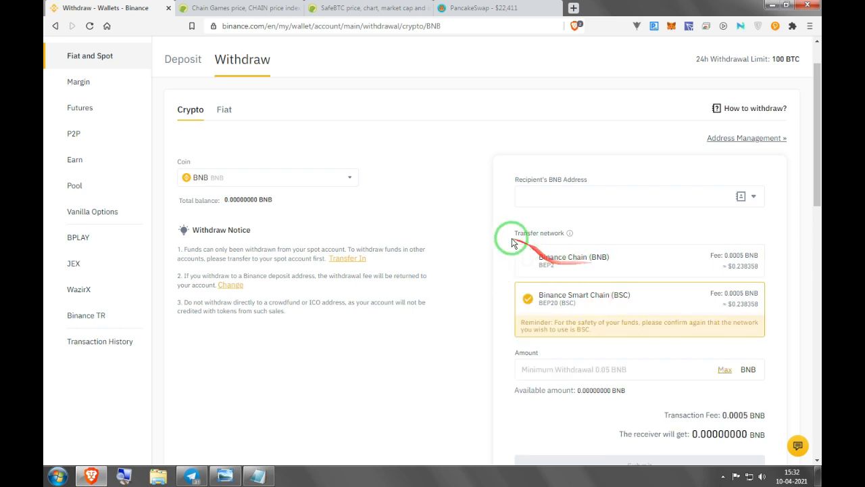
pyautogui.click(636, 196)
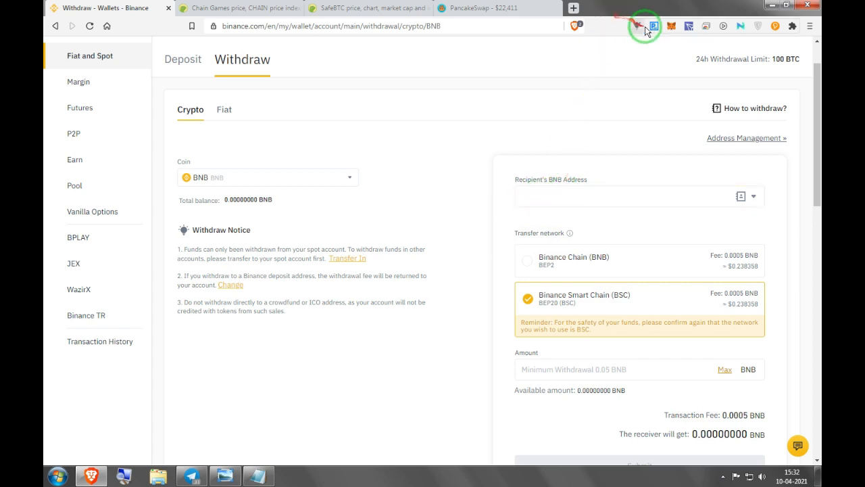
pyautogui.click(671, 25)
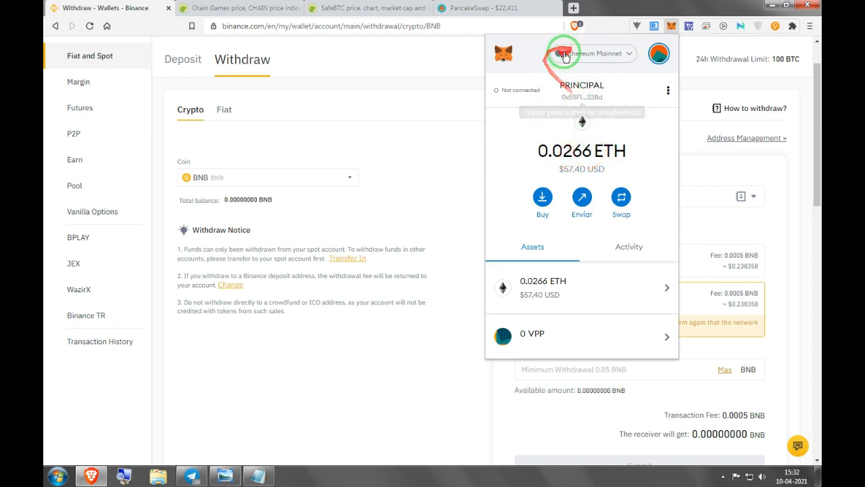
pyautogui.click(582, 97)
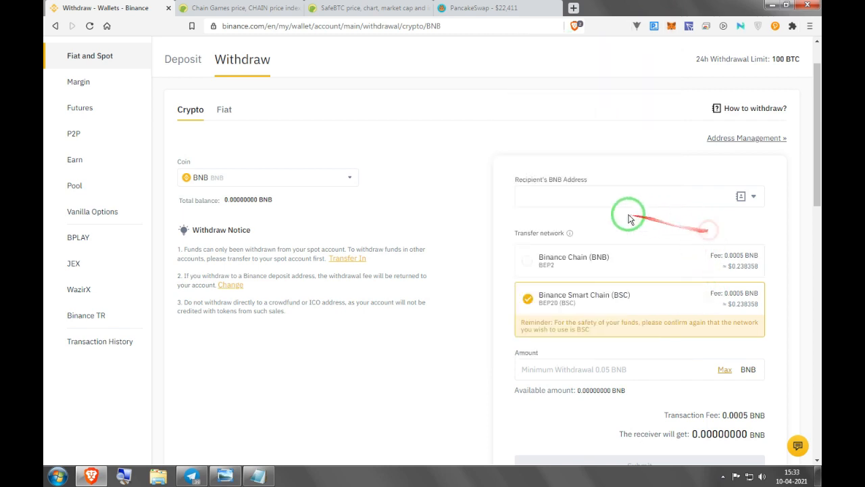
pyautogui.write('0x55F1D12A9De414c6eb62511756Ef08f82C1a33Bd')
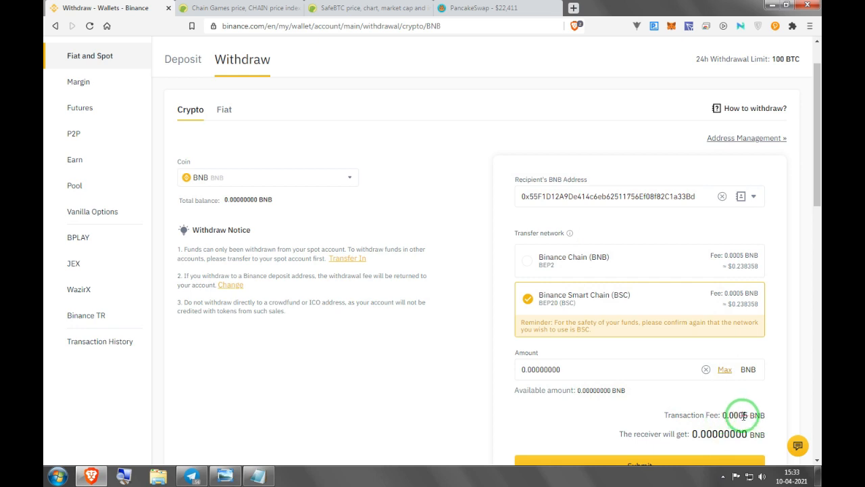
pyautogui.moveTo(458, 355)
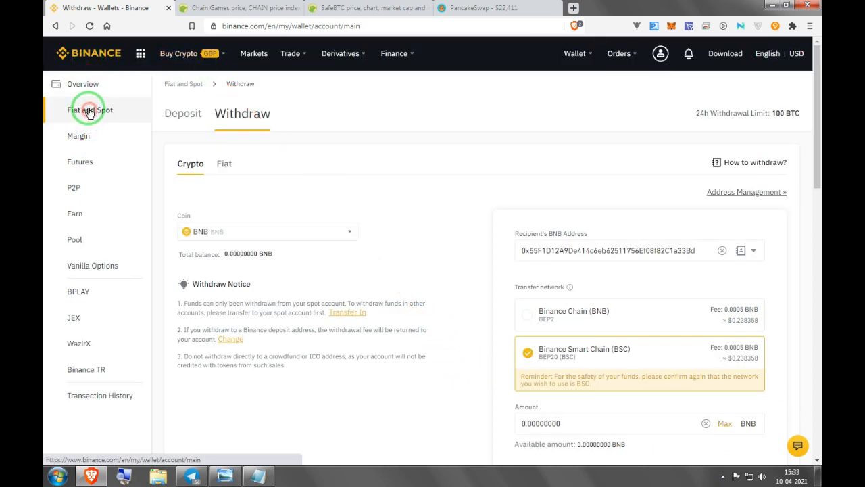
# Set up an ETH withdrawal from Fiat and Spot over Binance Smart Chain (BEP20)
pyautogui.click(90, 109)
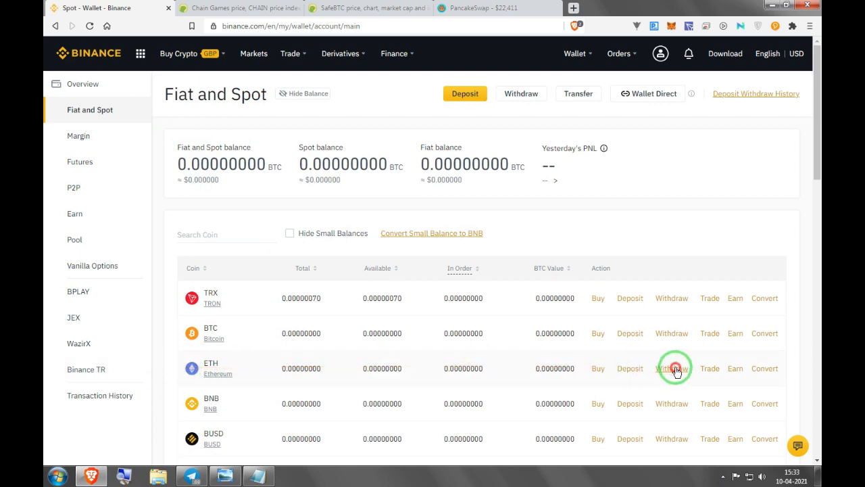
pyautogui.click(672, 369)
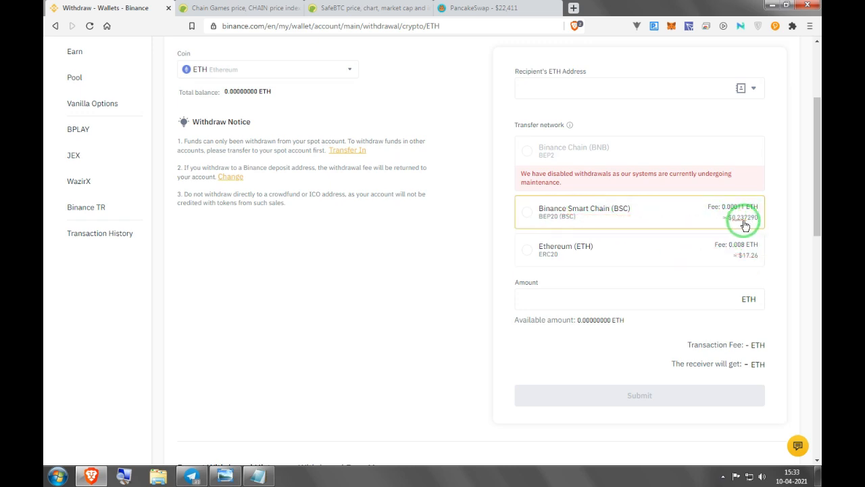
pyautogui.moveTo(702, 227)
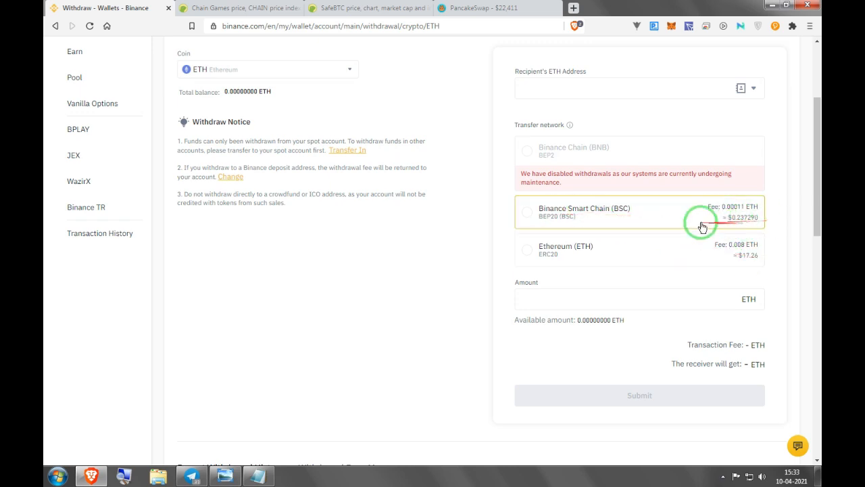
pyautogui.click(527, 212)
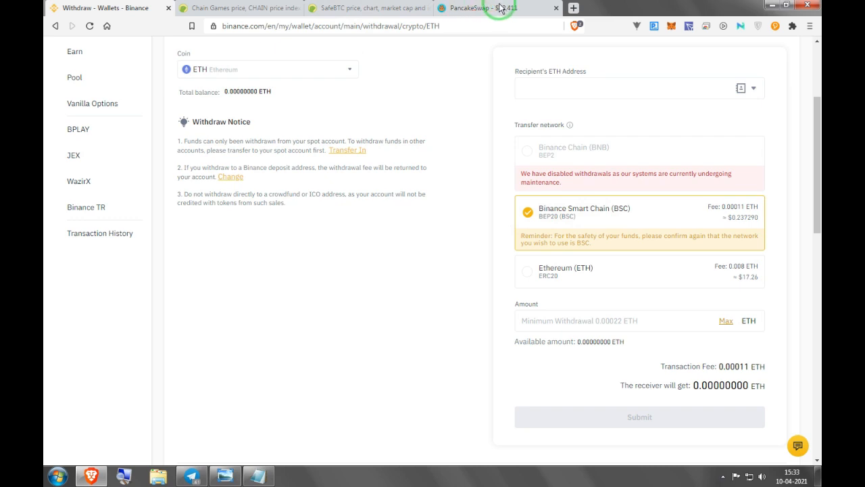
pyautogui.moveTo(452, 37)
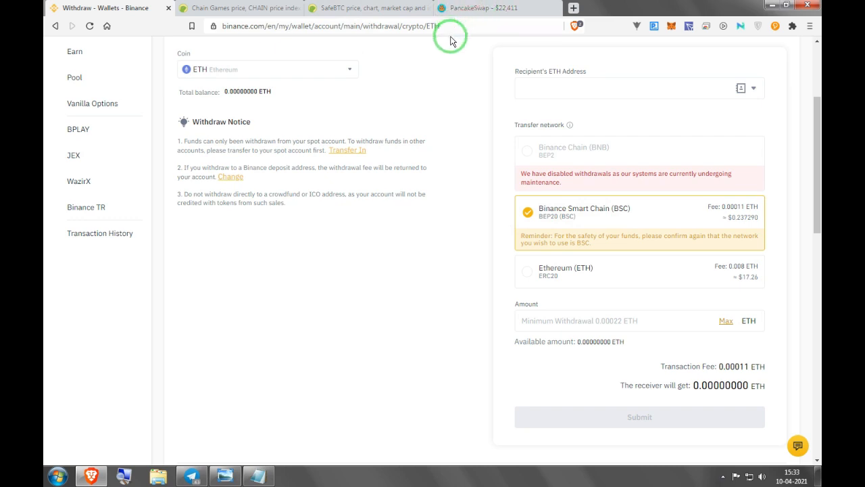
pyautogui.moveTo(513, 127)
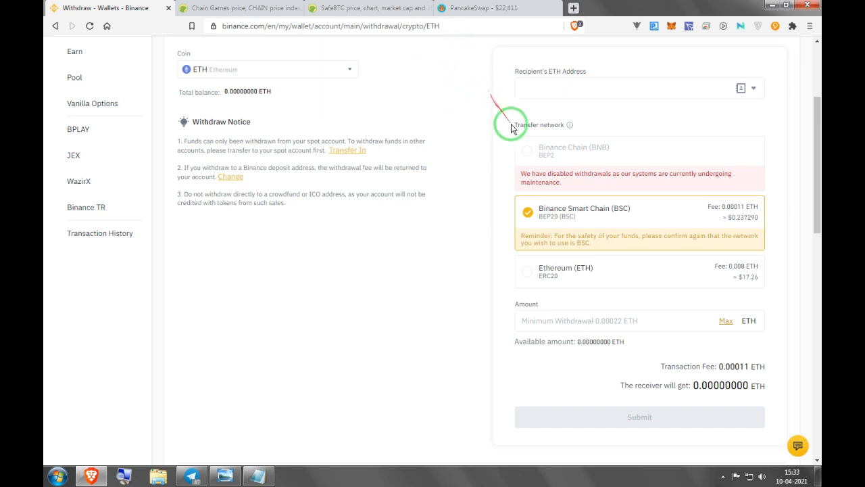
pyautogui.click(726, 320)
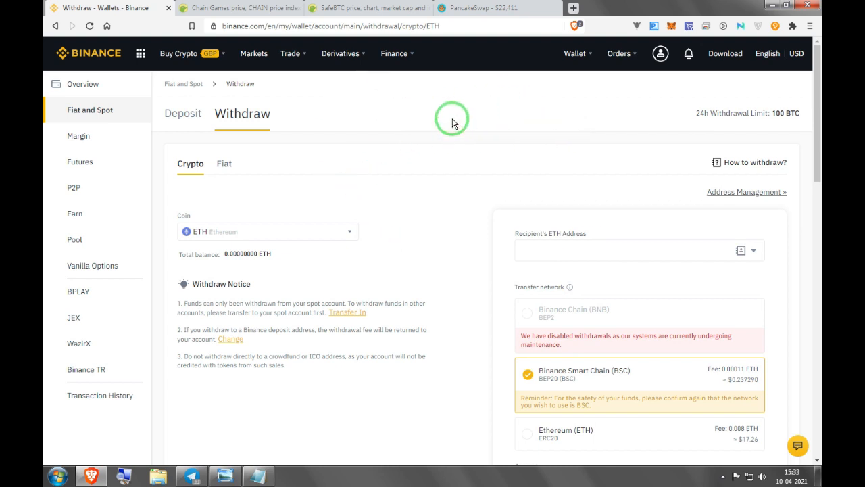
pyautogui.moveTo(531, 7)
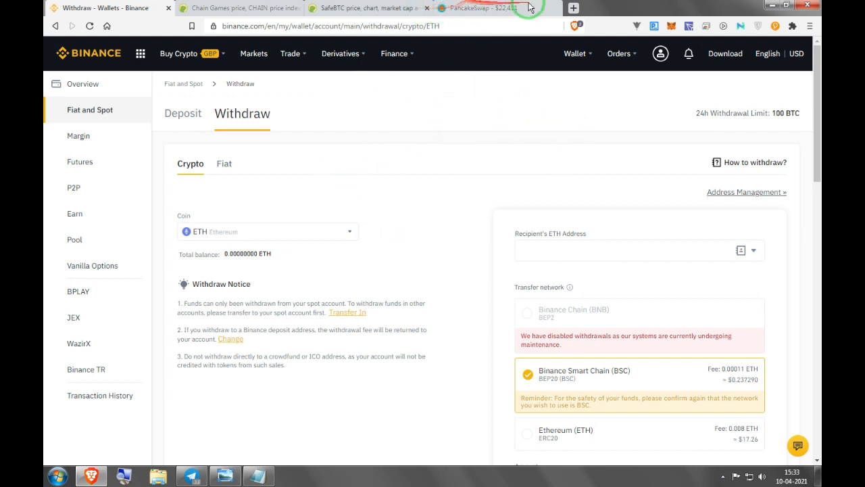
# Switch MetaMask to the Binance Smart Chain network, showing 0.0187 BNB
pyautogui.click(672, 26)
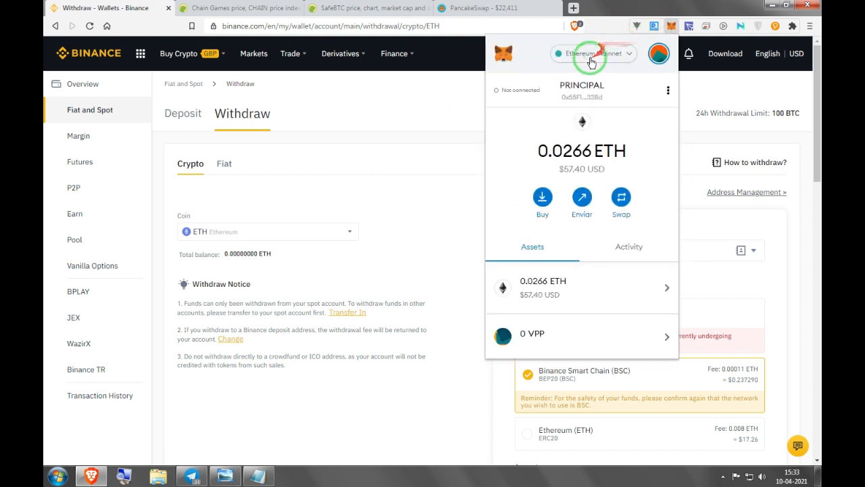
pyautogui.click(593, 53)
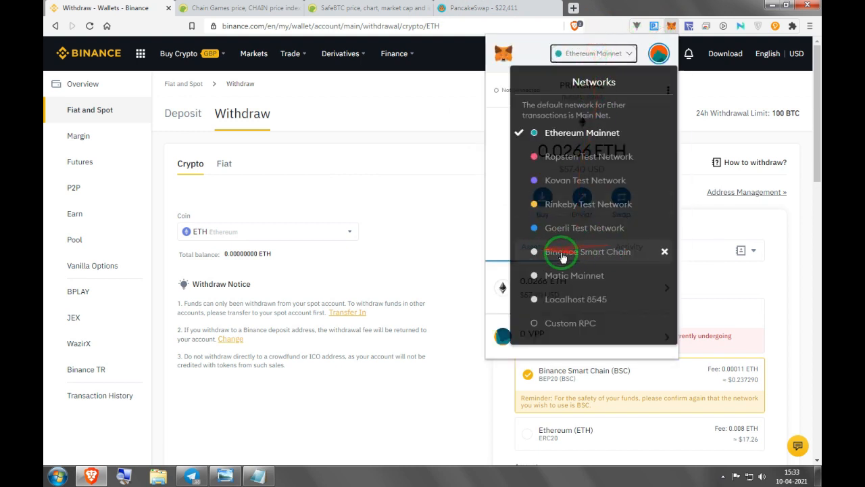
pyautogui.click(587, 251)
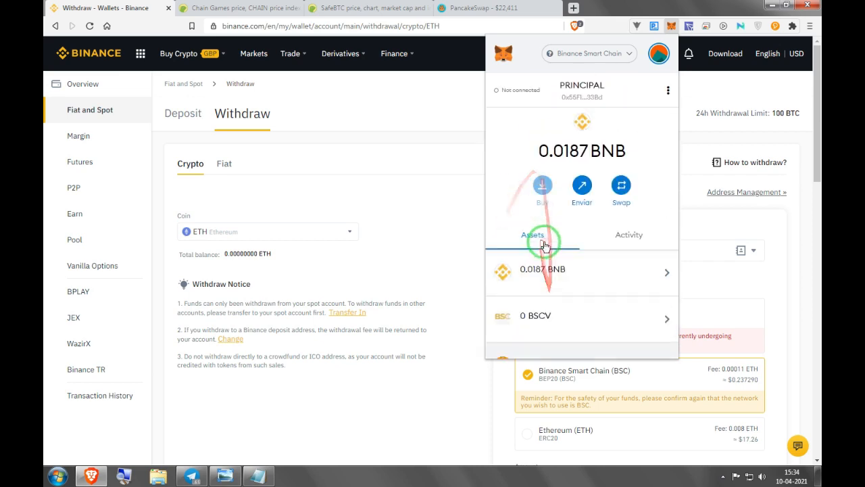
# Copy the SafeBTC contract address from CoinGecko for the PancakeSwap token search
pyautogui.click(497, 8)
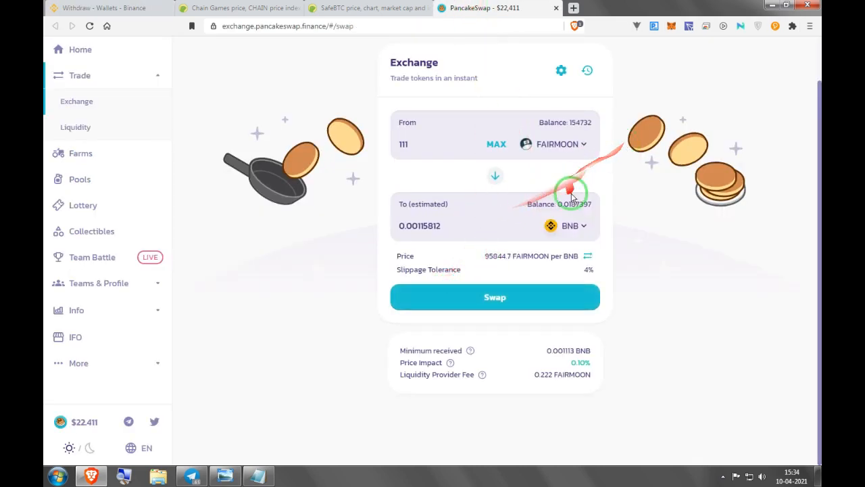
pyautogui.click(573, 226)
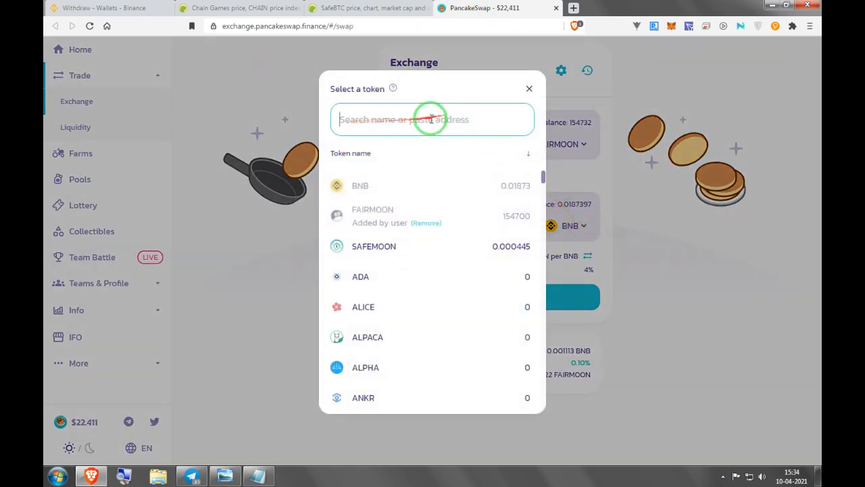
pyautogui.click(368, 8)
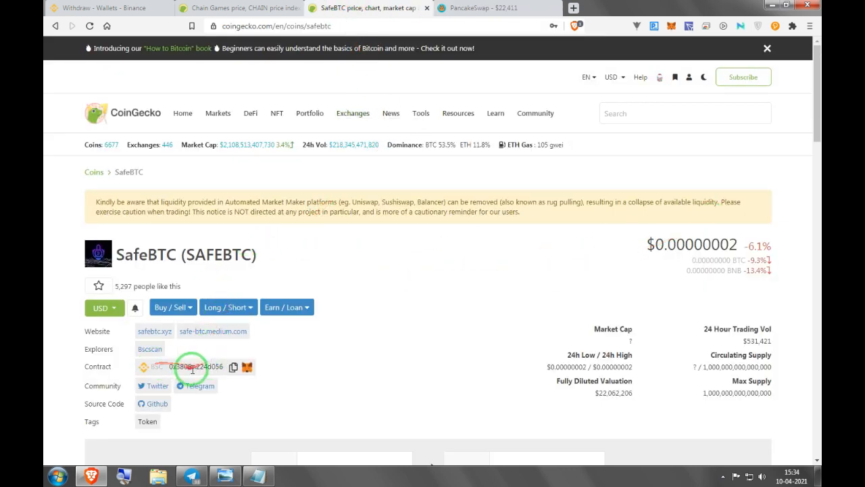
pyautogui.click(233, 367)
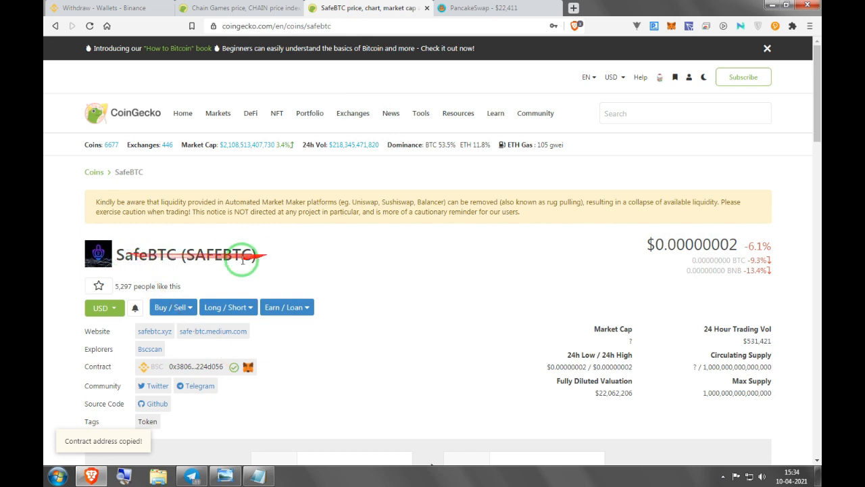
# Check the Chain Games price page and return to the PancakeSwap exchange
pyautogui.click(240, 8)
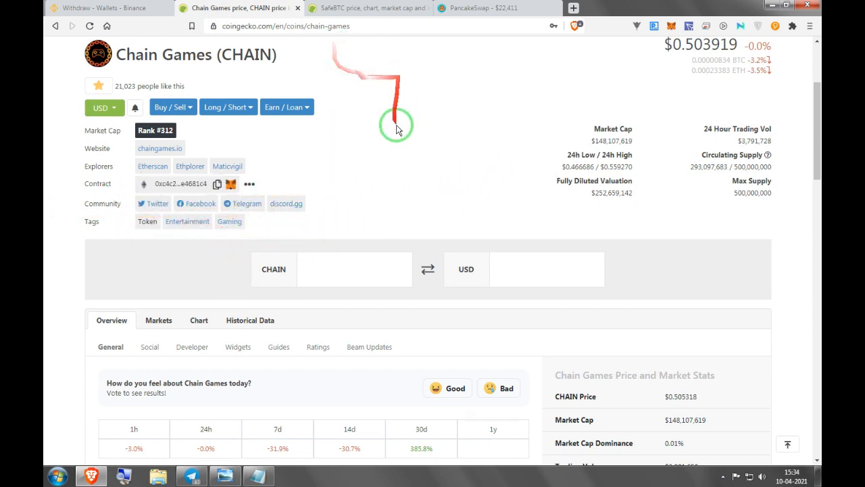
pyautogui.click(365, 7)
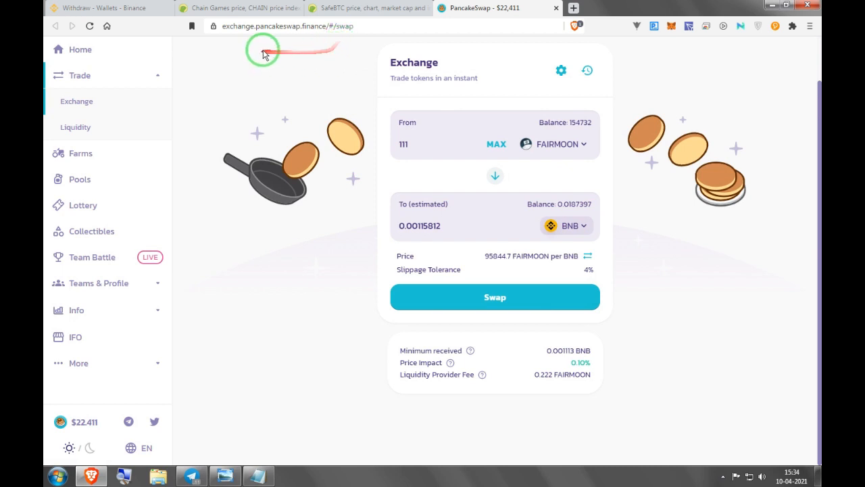
pyautogui.moveTo(656, 5)
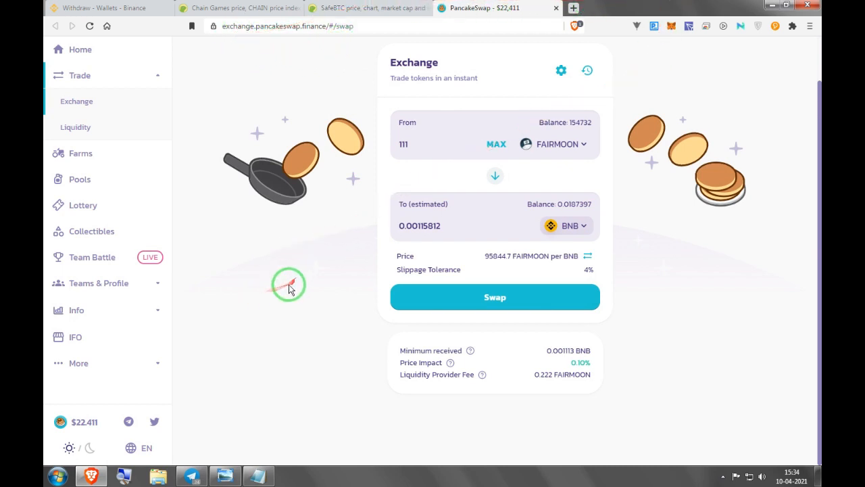
pyautogui.moveTo(504, 189)
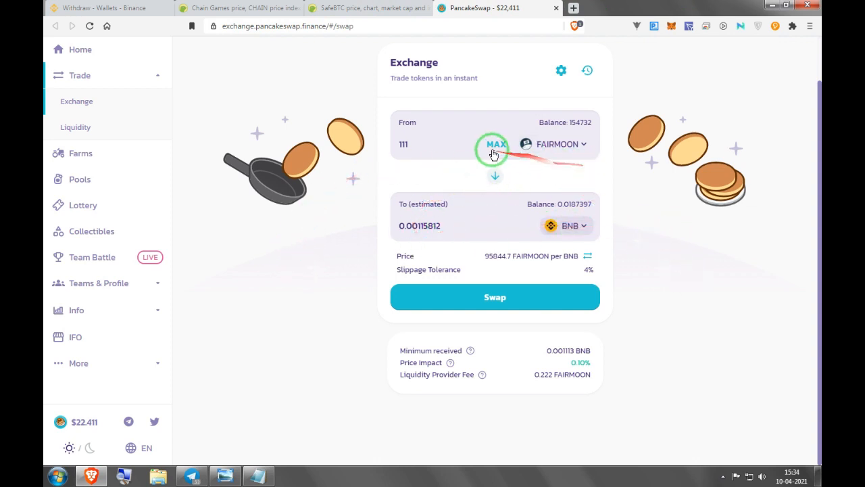
# Set the swap slippage tolerance to 0.5%, giving minimum received 0.001152 BNB
pyautogui.click(554, 144)
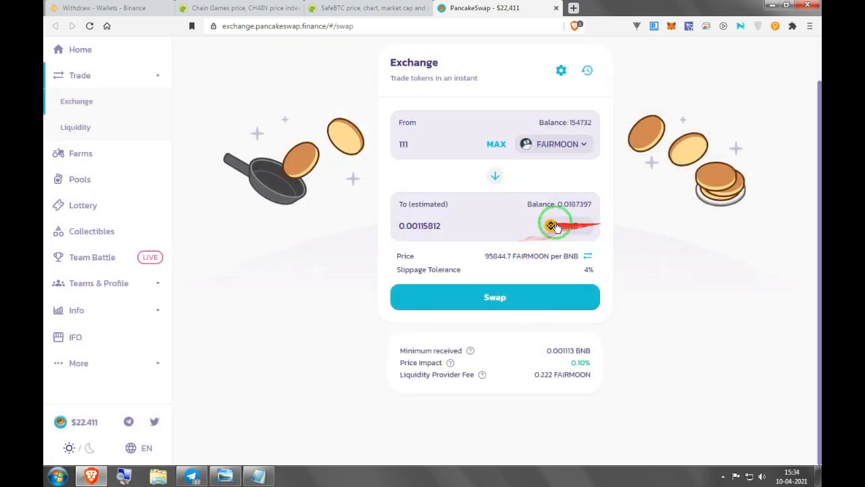
pyautogui.click(554, 225)
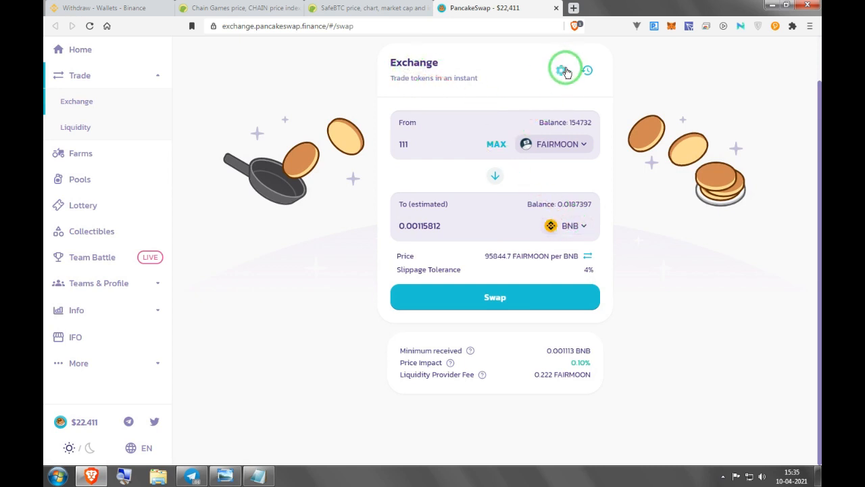
pyautogui.click(561, 71)
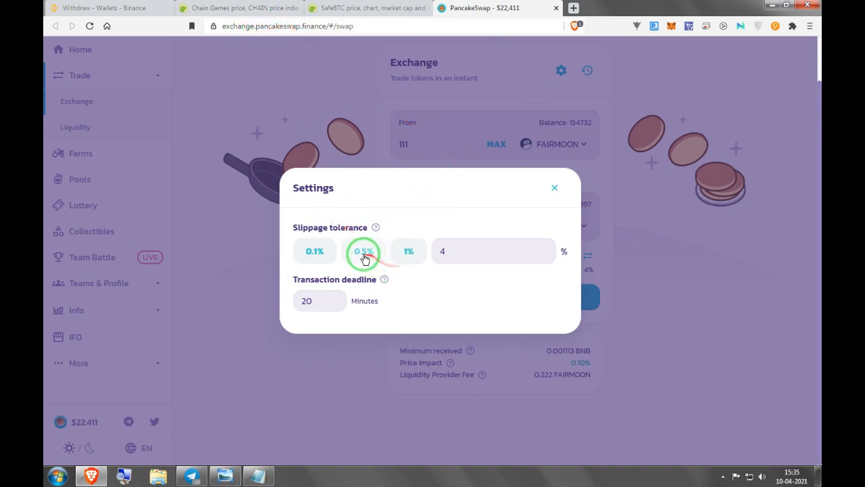
pyautogui.click(363, 251)
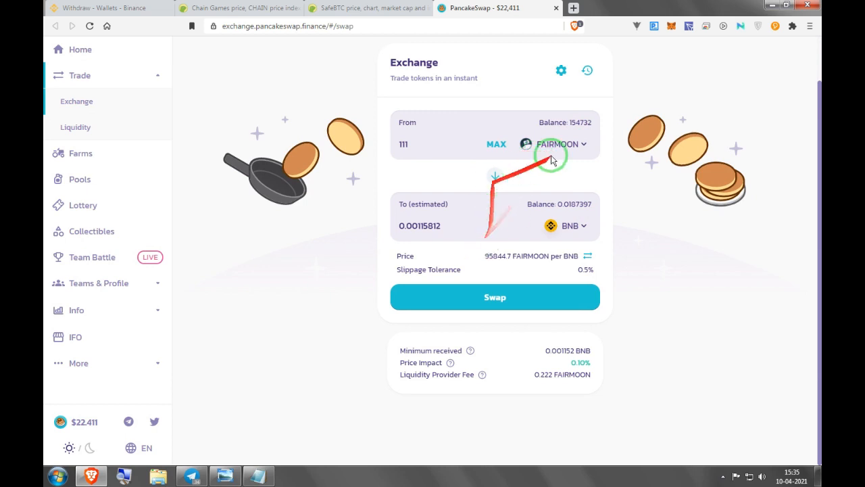
# Attempt the FAIRMOON to BNB swap at 0.5% and dismiss the insufficient output error
pyautogui.click(495, 297)
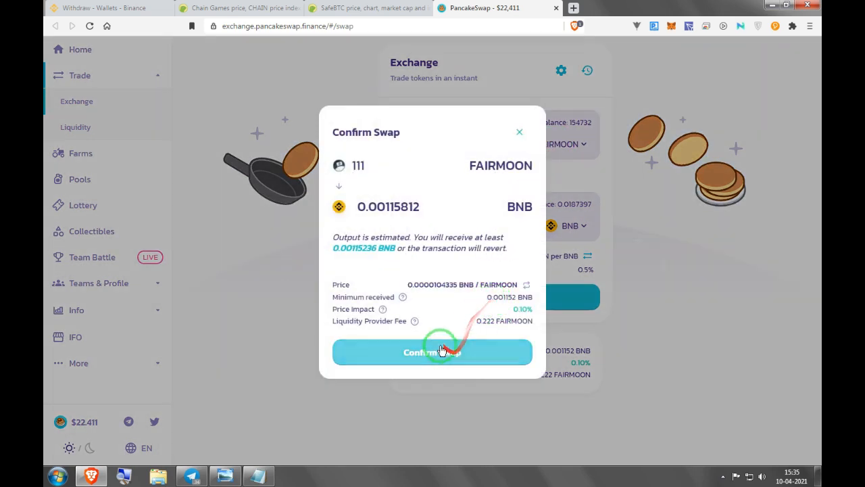
pyautogui.click(432, 352)
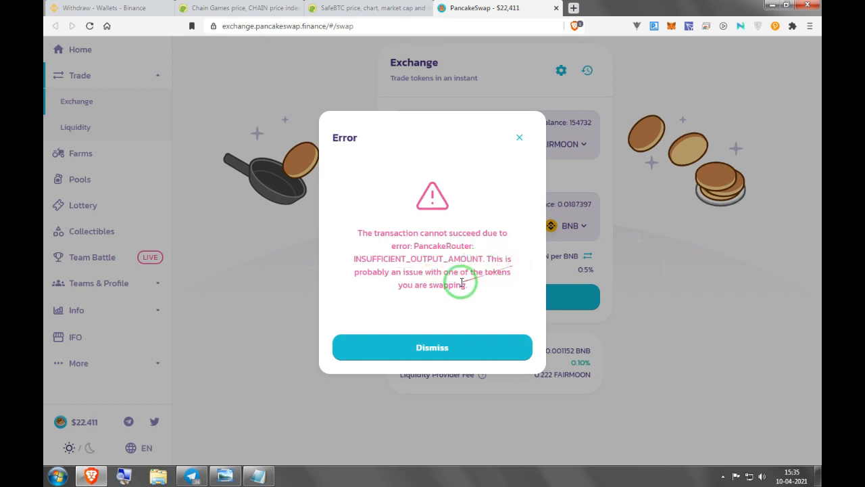
pyautogui.moveTo(533, 295)
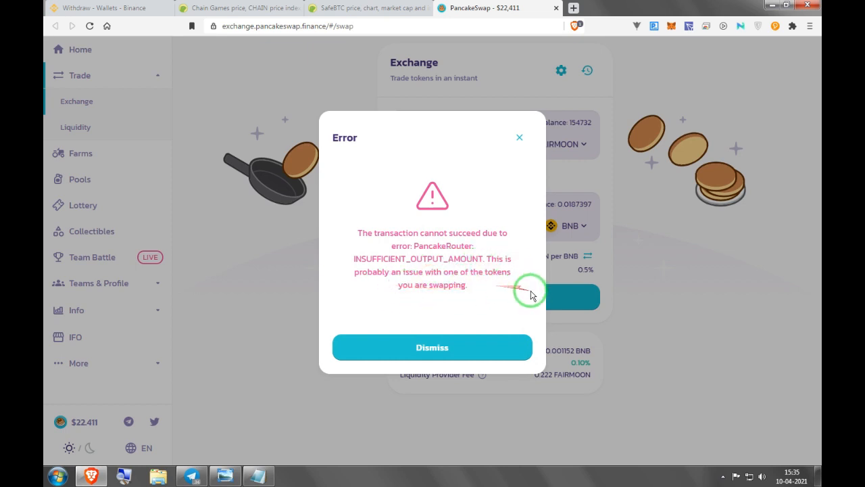
pyautogui.moveTo(463, 162)
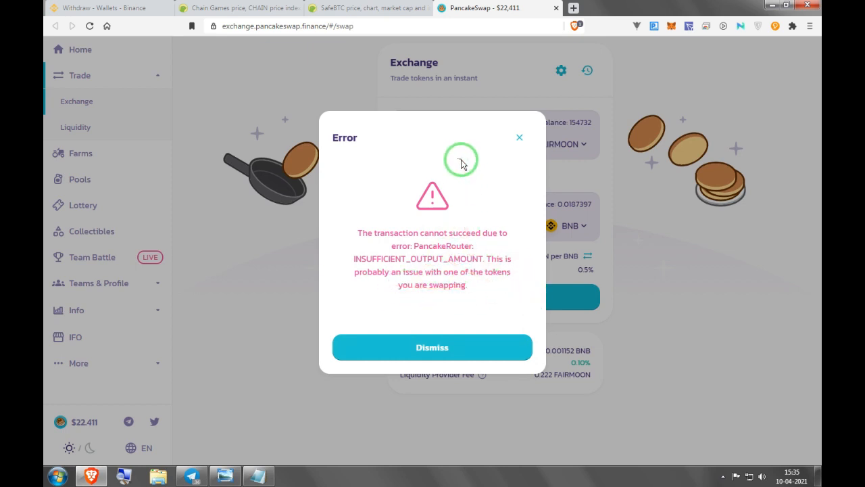
pyautogui.moveTo(467, 332)
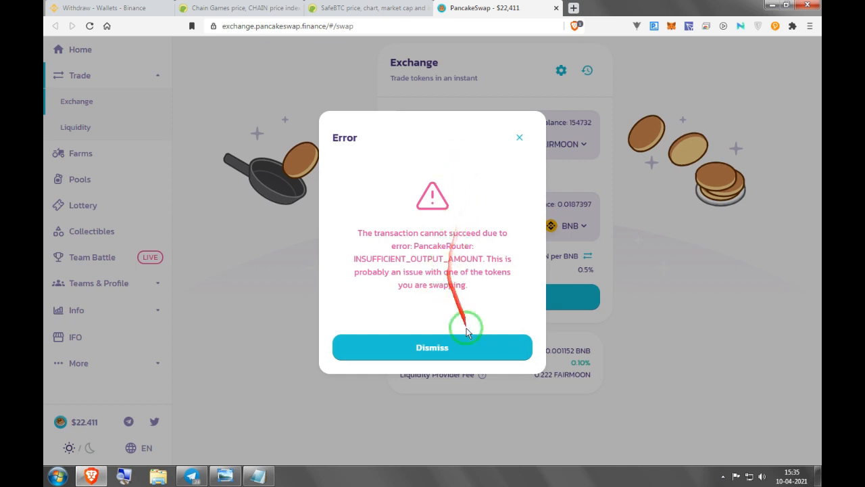
pyautogui.click(432, 347)
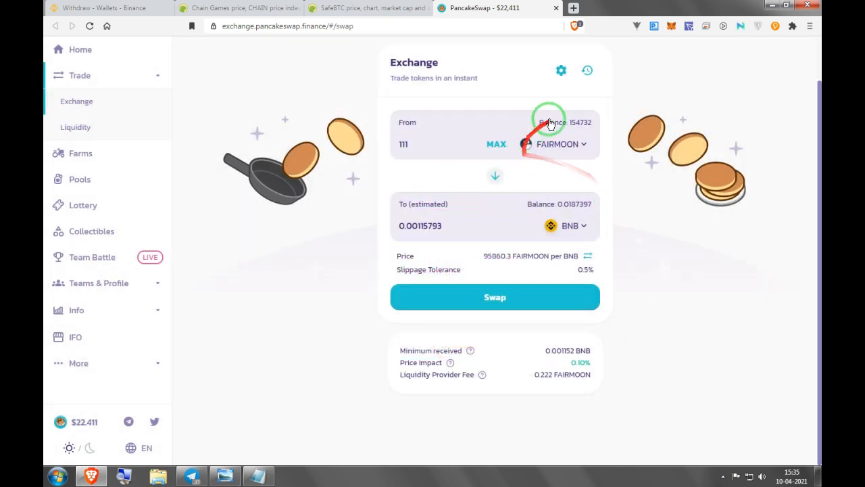
# Restore slippage tolerance to 4% and start the swap again
pyautogui.click(561, 70)
pyautogui.write('4')
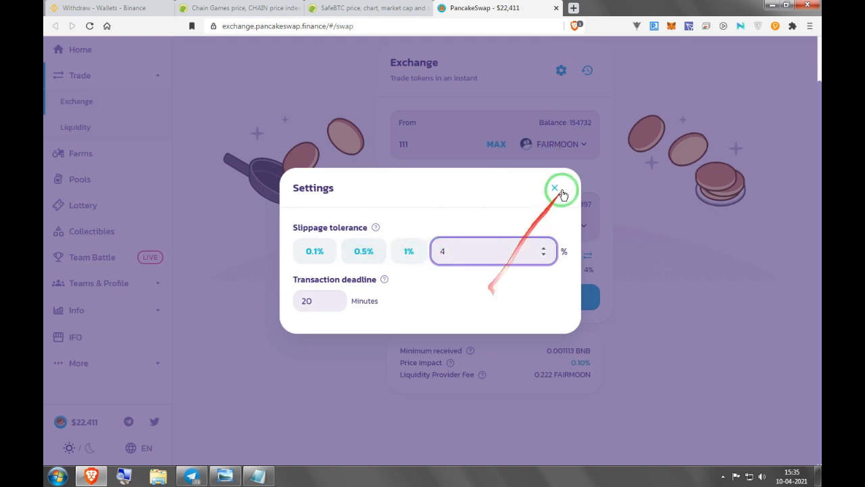
pyautogui.click(555, 188)
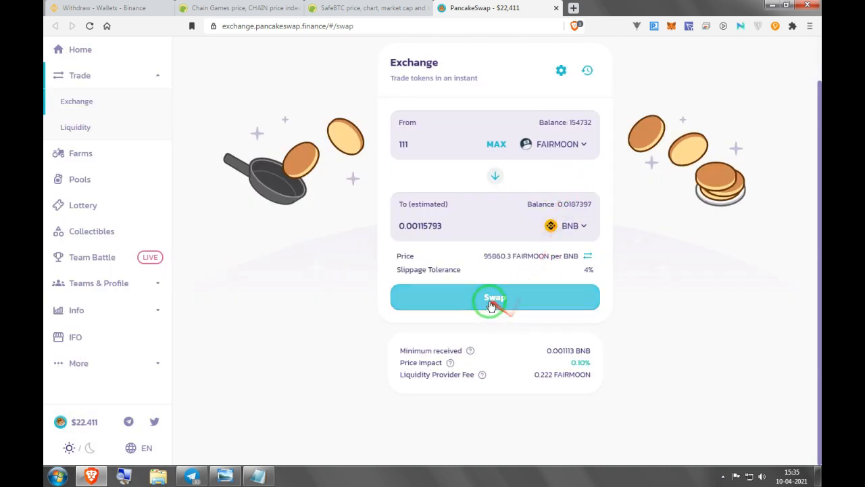
pyautogui.click(495, 297)
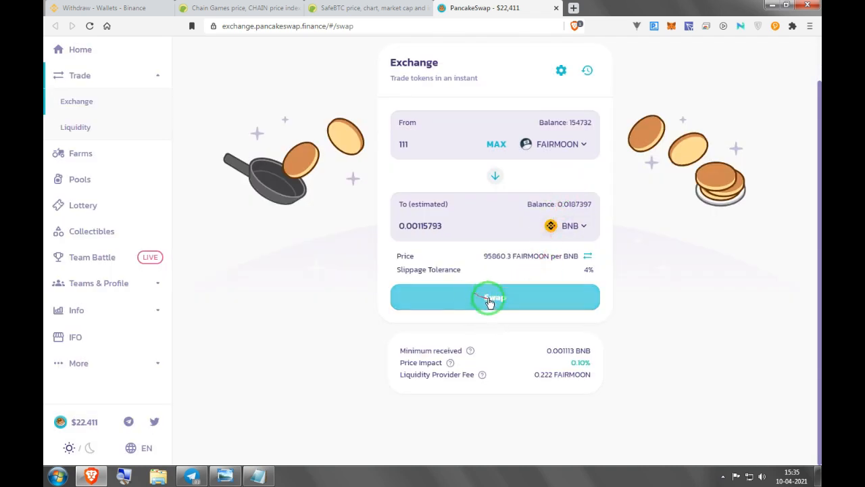
# Confirm the 111 FAIRMOON to BNB swap and approve it in MetaMask
pyautogui.click(495, 297)
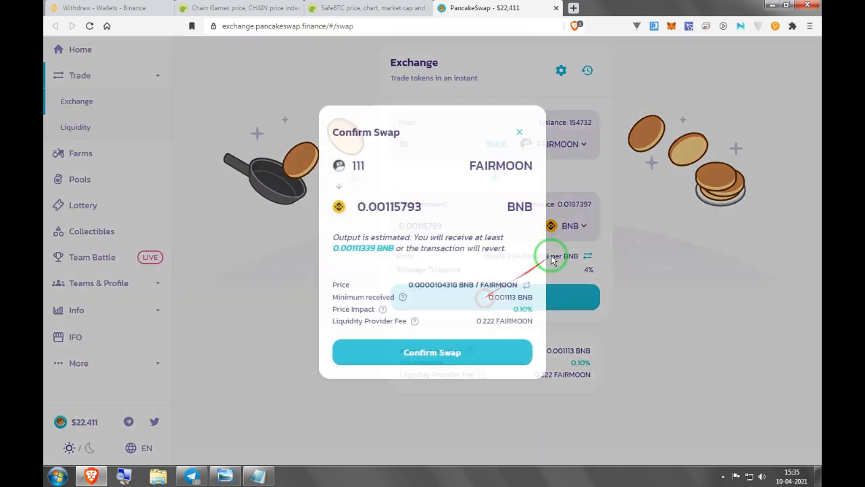
pyautogui.click(432, 353)
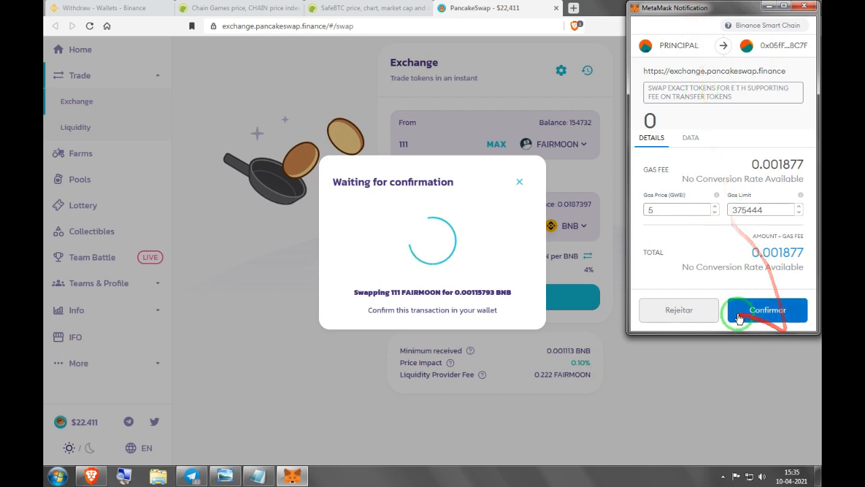
pyautogui.click(767, 310)
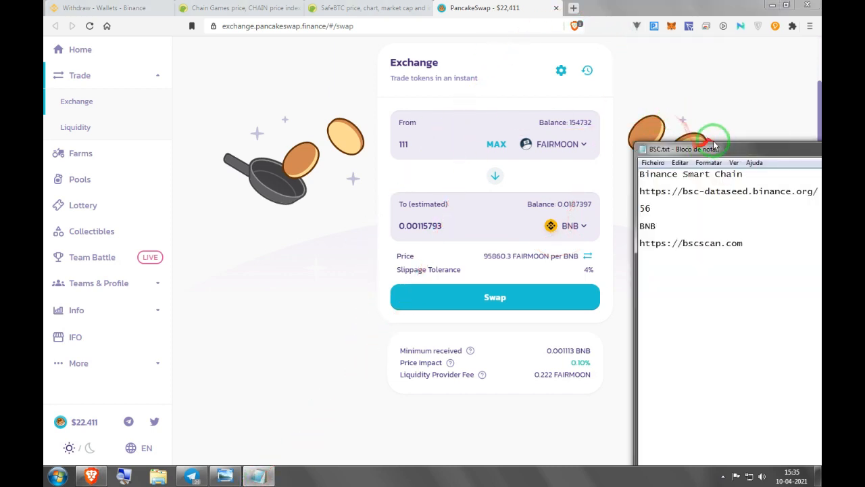
pyautogui.moveTo(683, 148); pyautogui.dragTo(95, 126)
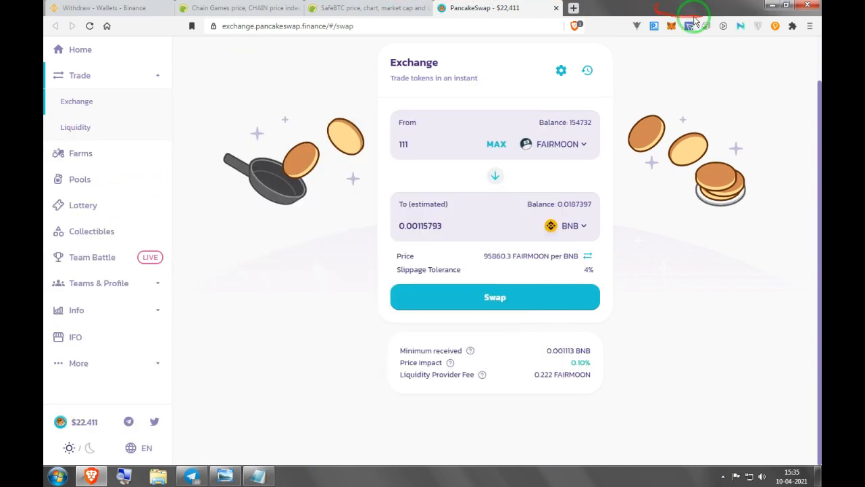
# Begin a custom network in the MetaMask popup named Binance Smart Chain
pyautogui.click(671, 26)
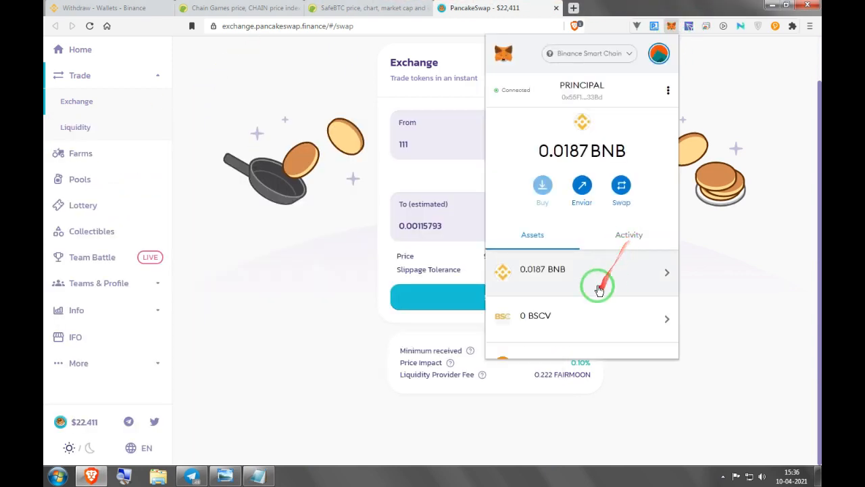
pyautogui.scroll(-3)
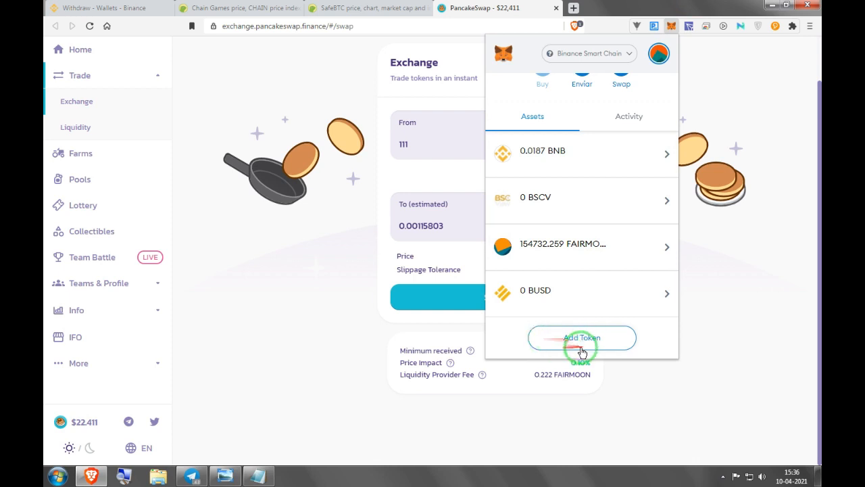
pyautogui.click(588, 53)
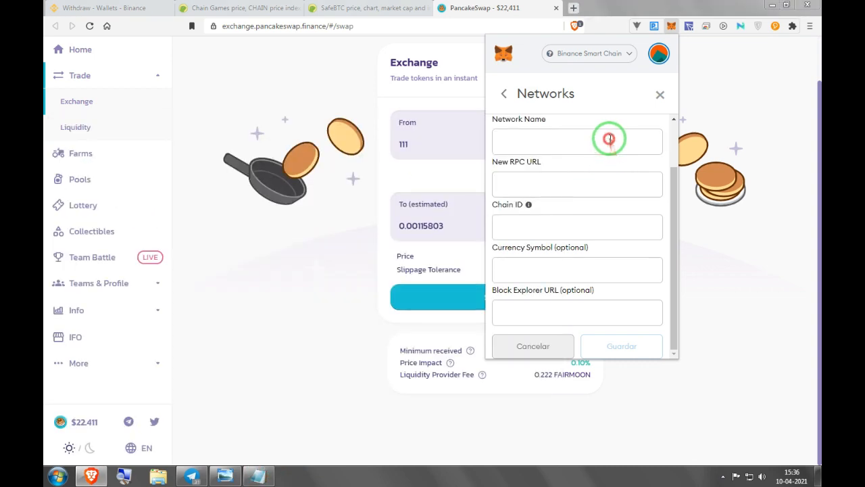
pyautogui.write('Binance Smart Chain')
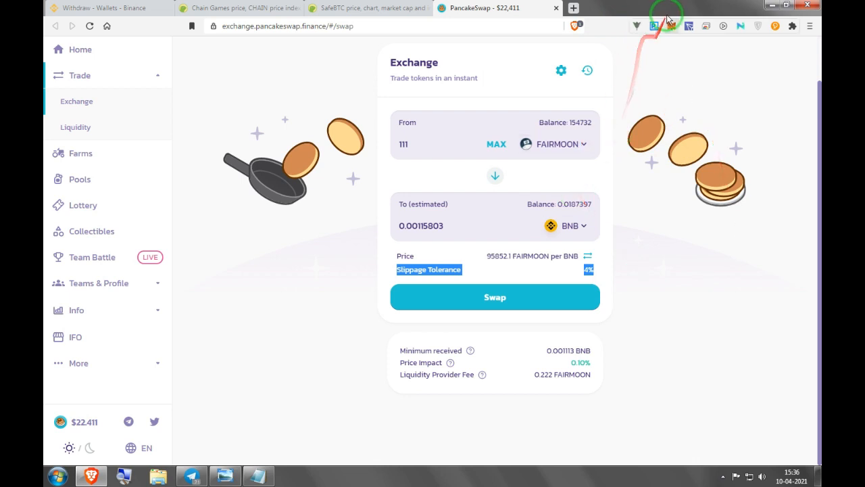
# Expand MetaMask into a full browser tab showing 0.0187 BNB and 154732.259 FAIRMOON
pyautogui.click(670, 26)
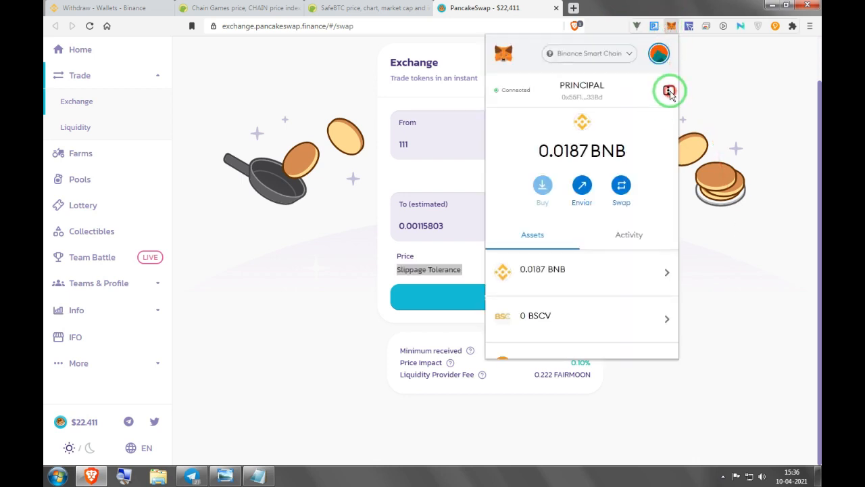
pyautogui.click(669, 91)
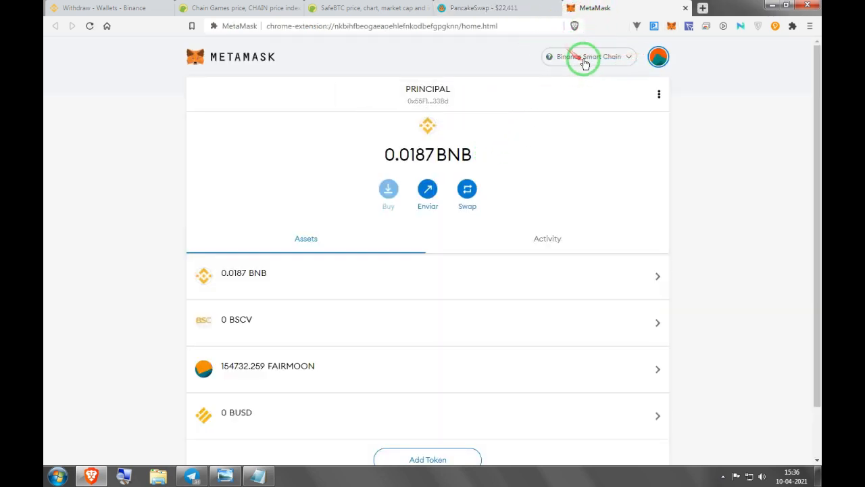
pyautogui.click(587, 57)
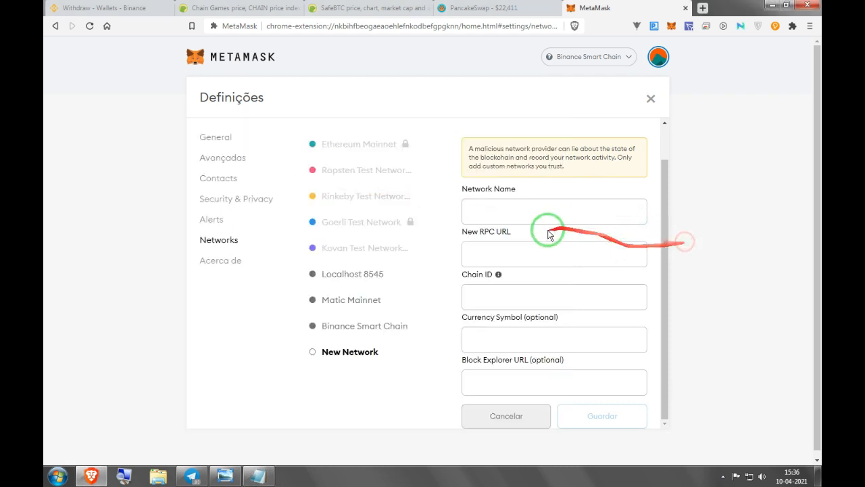
pyautogui.click(365, 325)
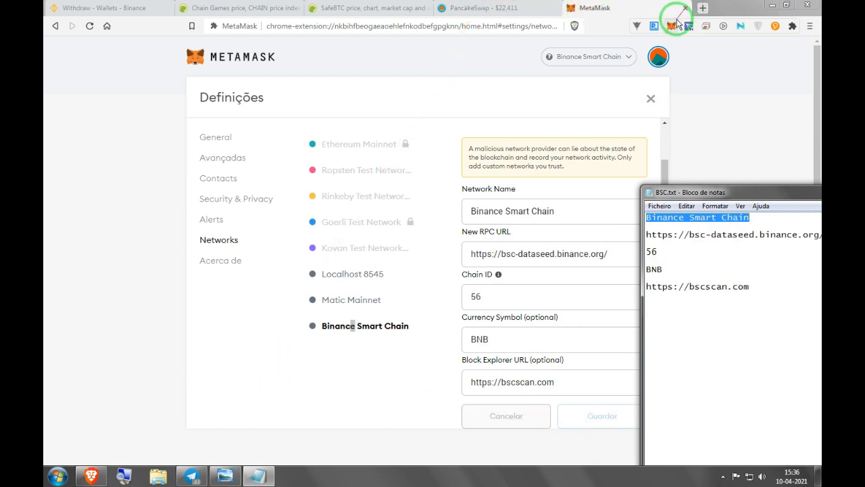
pyautogui.click(672, 26)
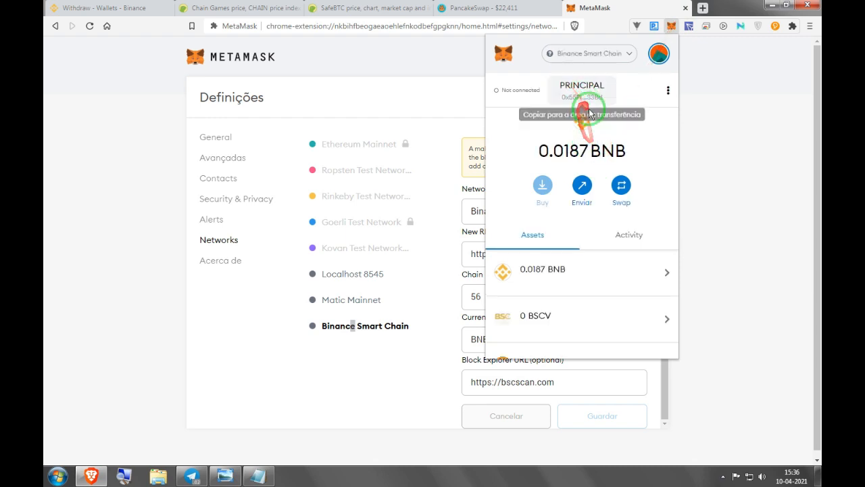